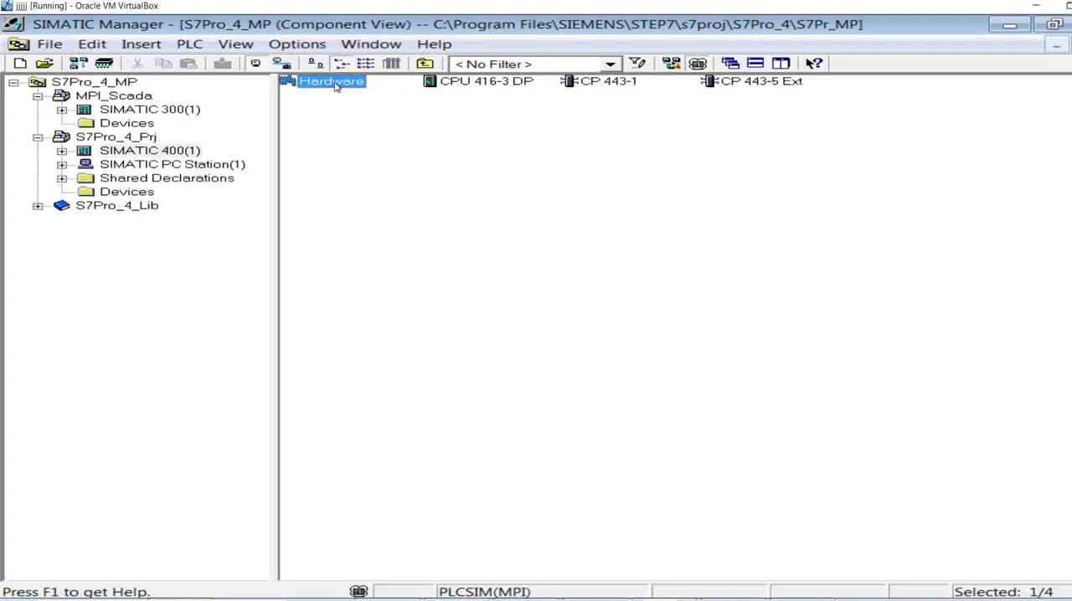
pyautogui.moveTo(138, 152)
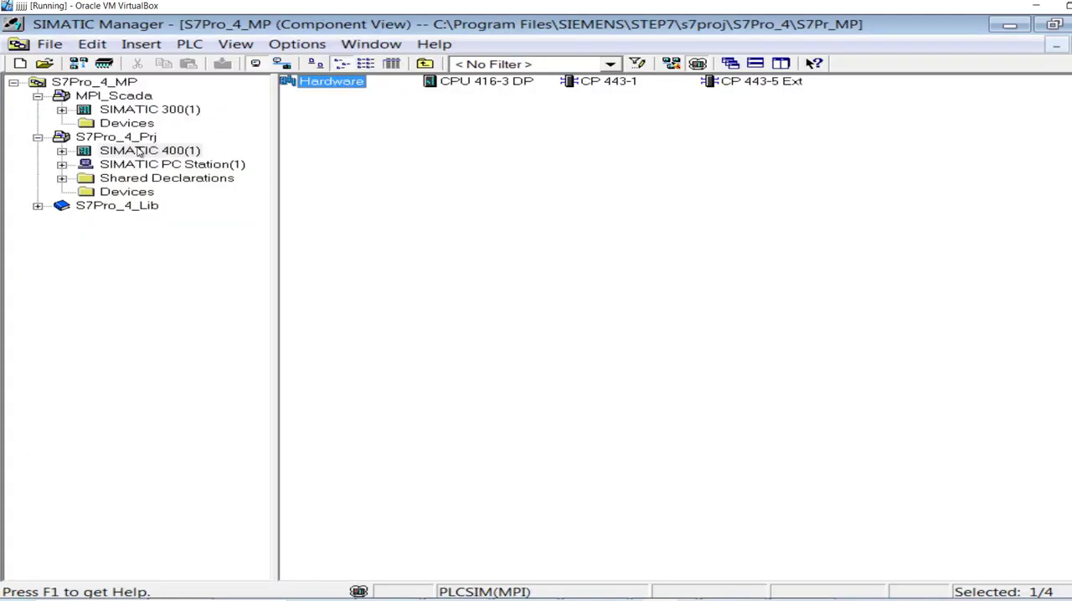
# Open HW Config for the SIMATIC 400(1) station from SIMATIC Manager.
pyautogui.doubleClick(330, 80)
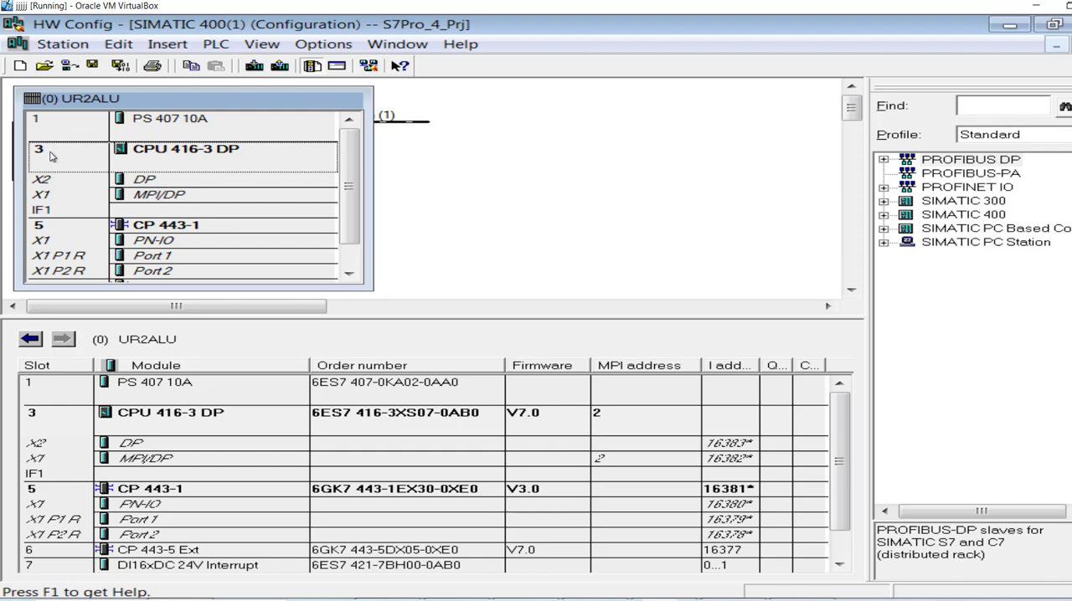
pyautogui.moveTo(172, 170)
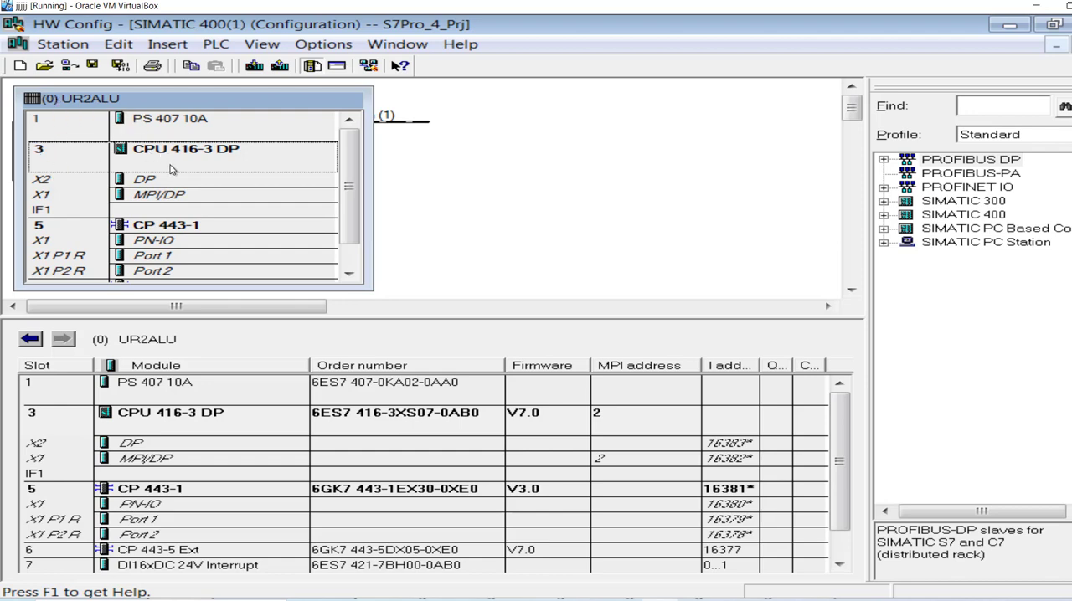
pyautogui.moveTo(168, 180)
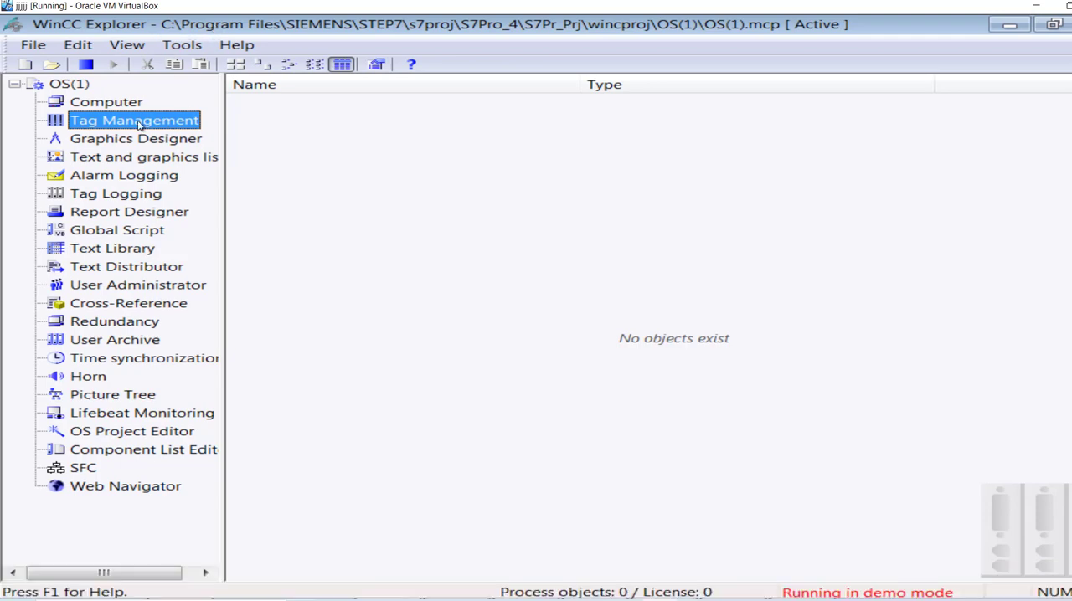
# Choose PLCSIM(PROFIBUS) as logical device name in the PROFIBUS channel's system parameters.
pyautogui.doubleClick(134, 120)
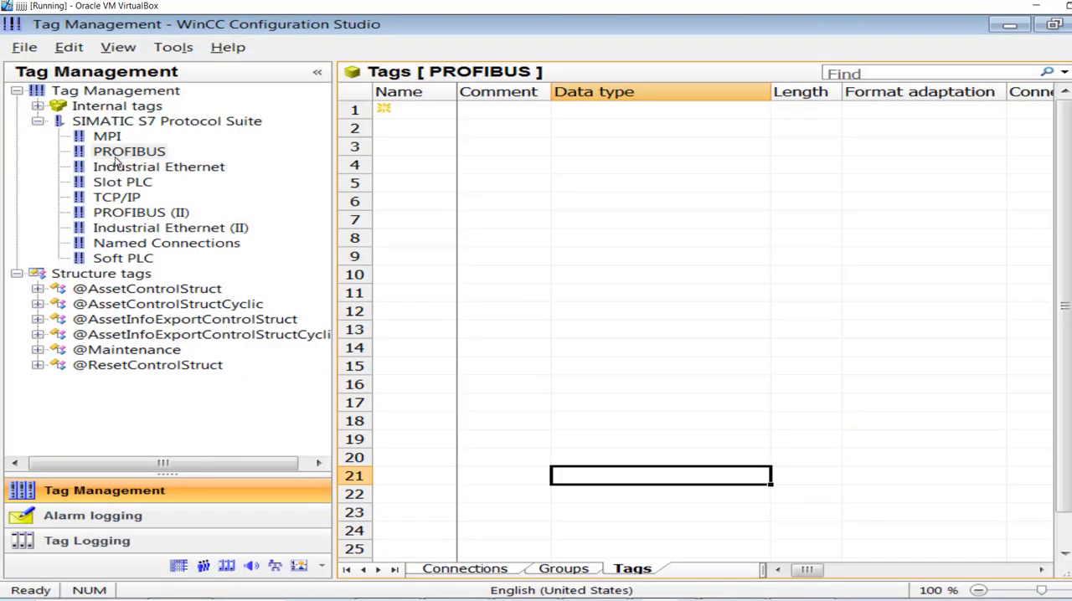
pyautogui.click(128, 151)
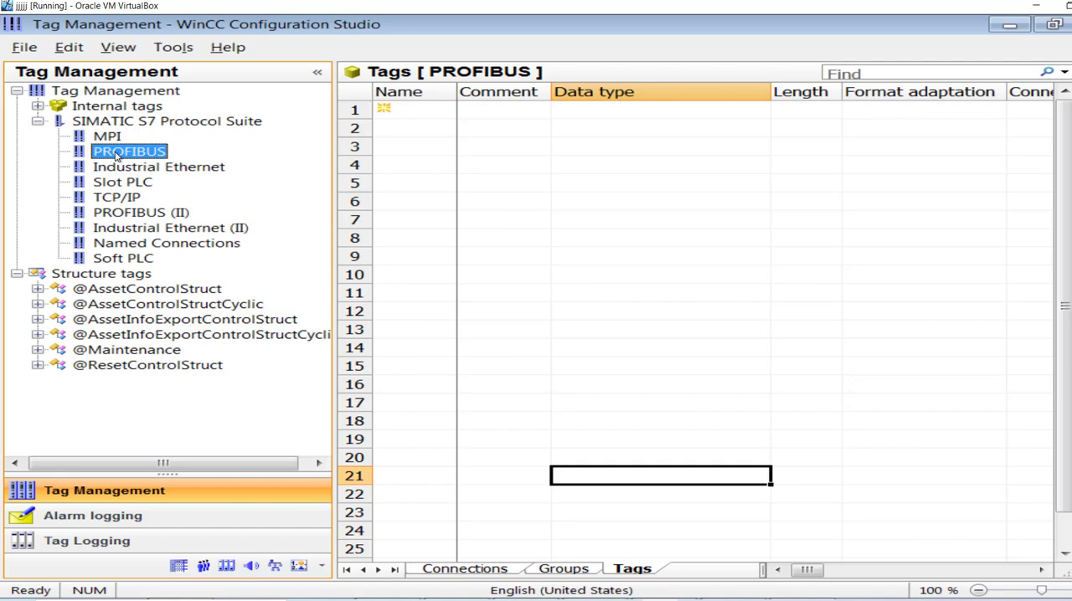
pyautogui.rightClick(130, 151)
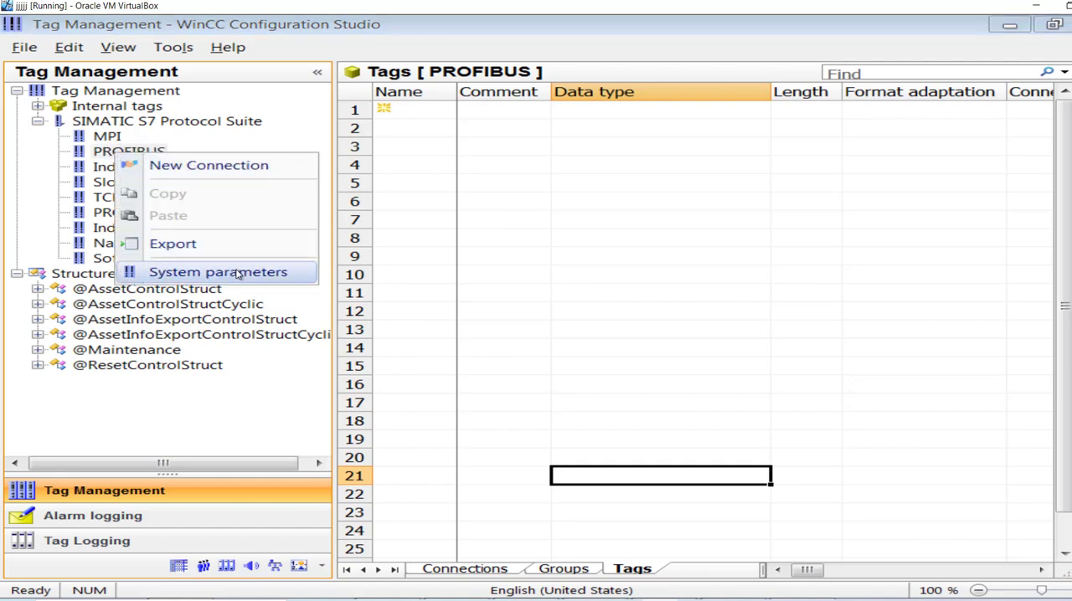
pyautogui.click(217, 272)
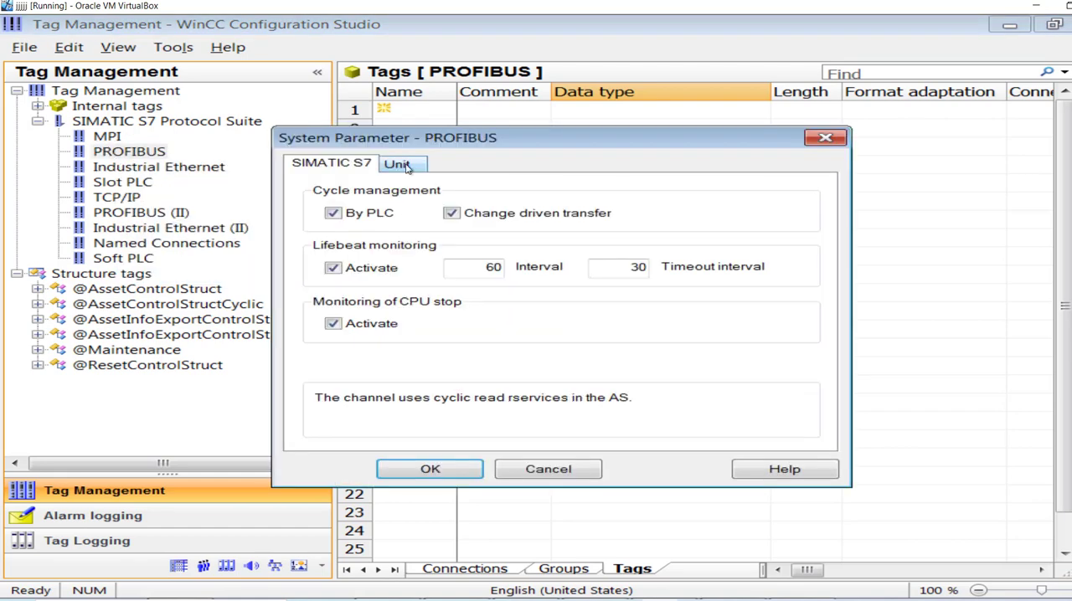
pyautogui.click(396, 163)
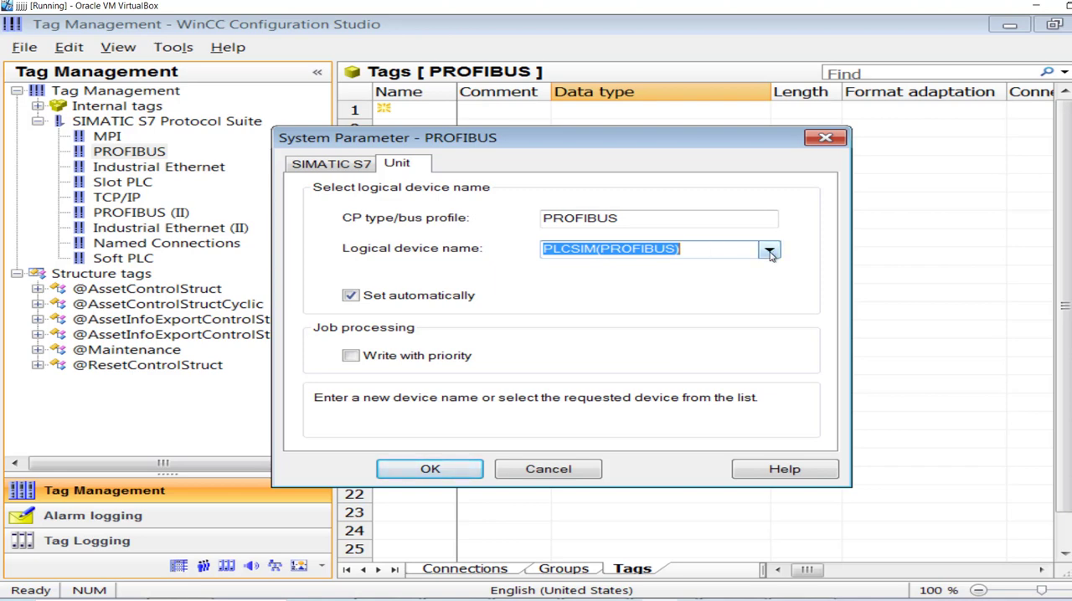
pyautogui.click(767, 249)
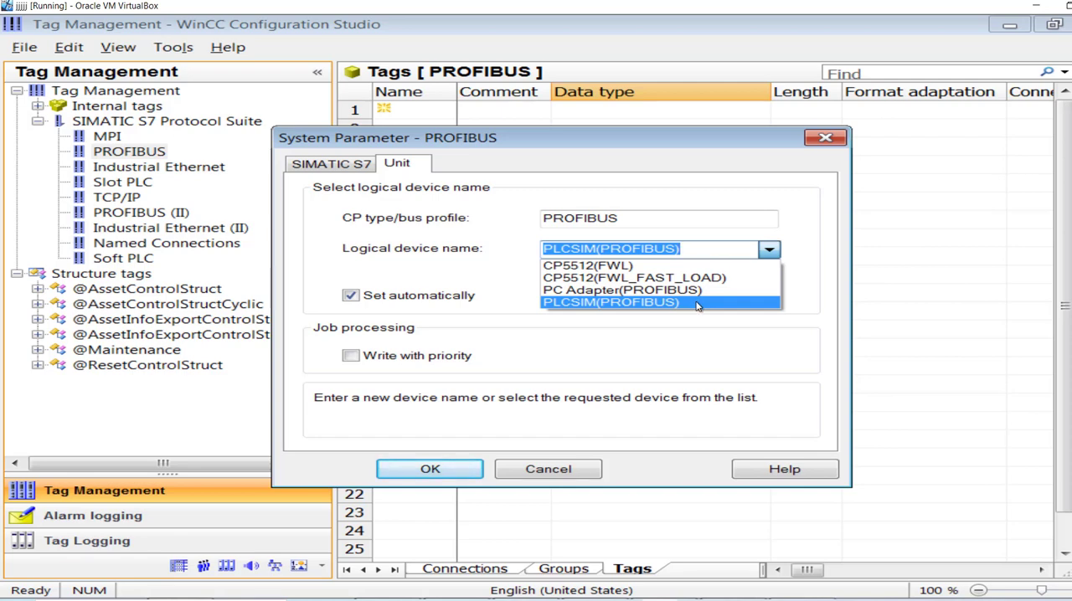
pyautogui.click(610, 301)
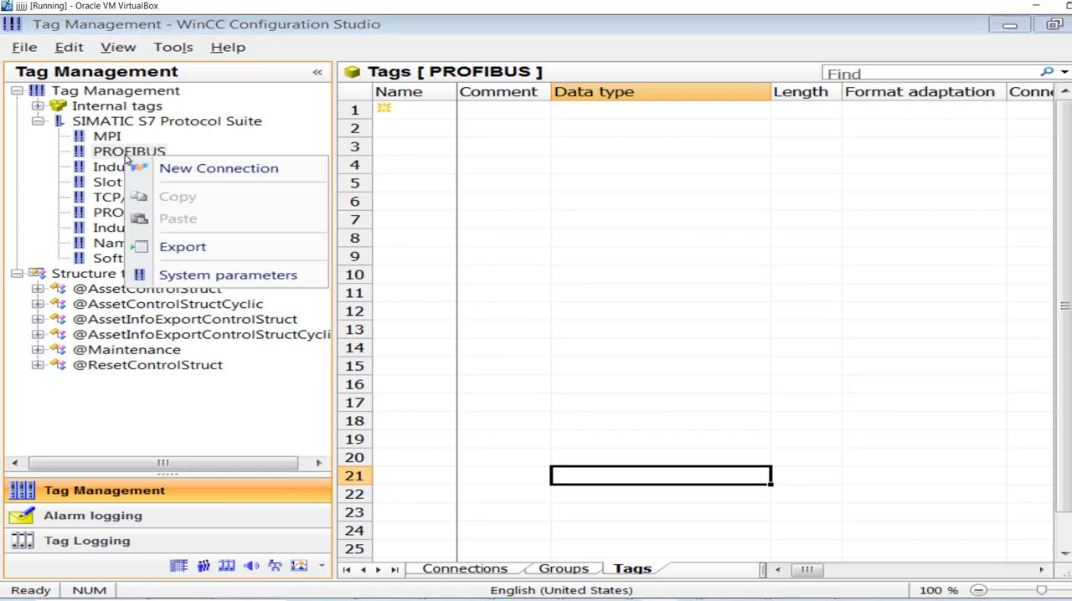
# Add a new PROFIBUS connection and rename it Profibus_Comm after dismissing a rename error.
pyautogui.click(218, 168)
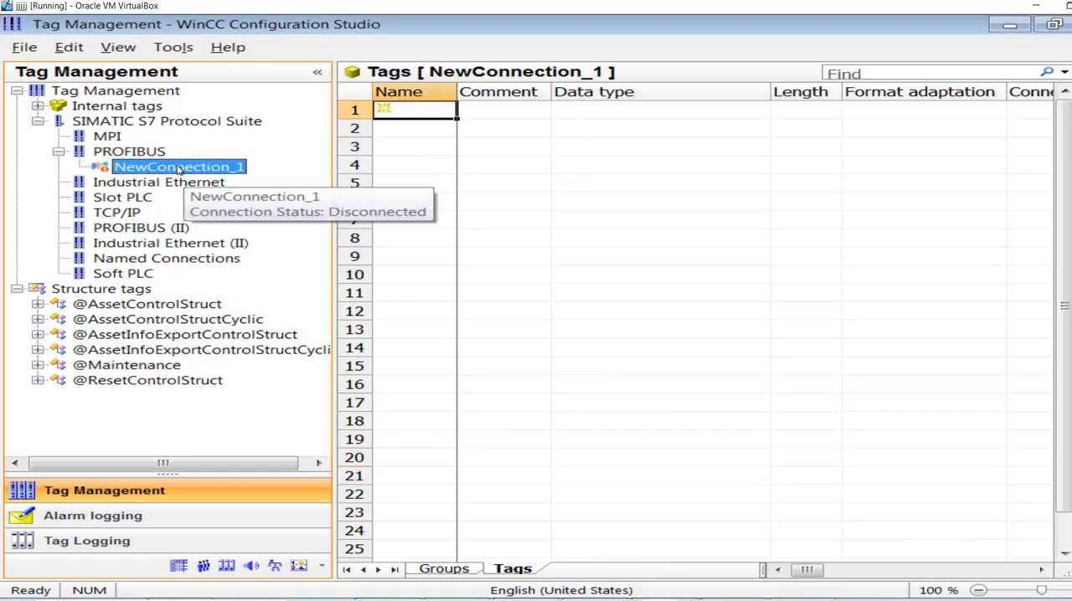
pyautogui.rightClick(178, 167)
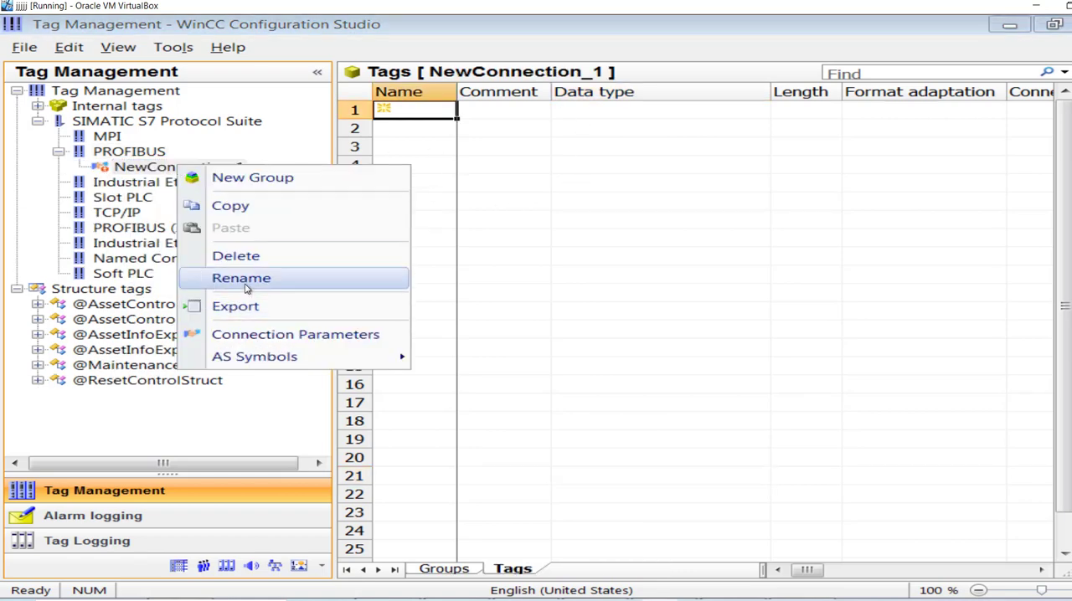
pyautogui.click(241, 277)
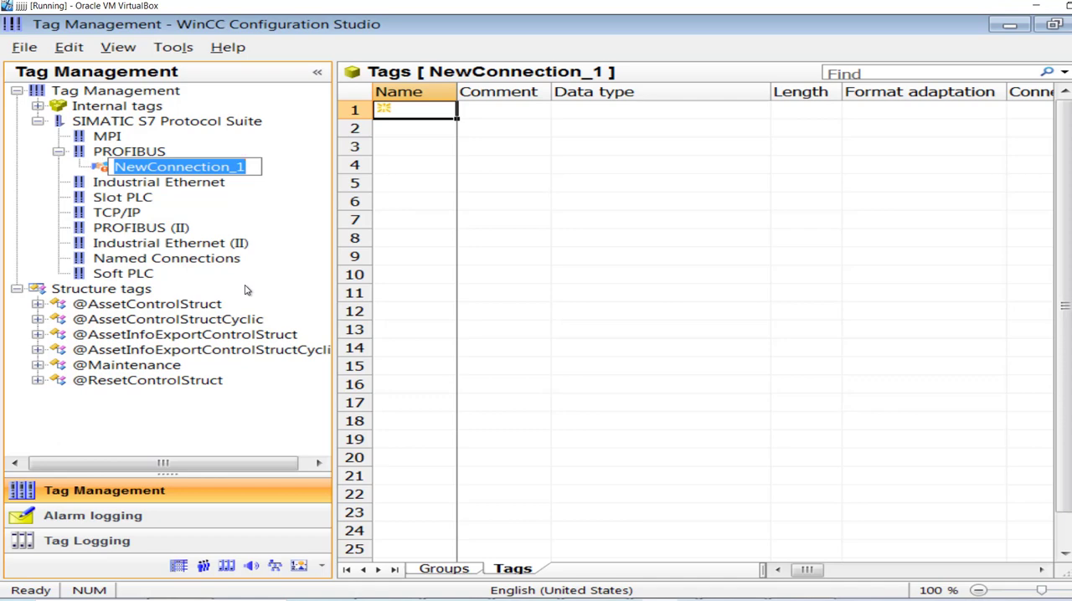
pyautogui.write('Profibus')
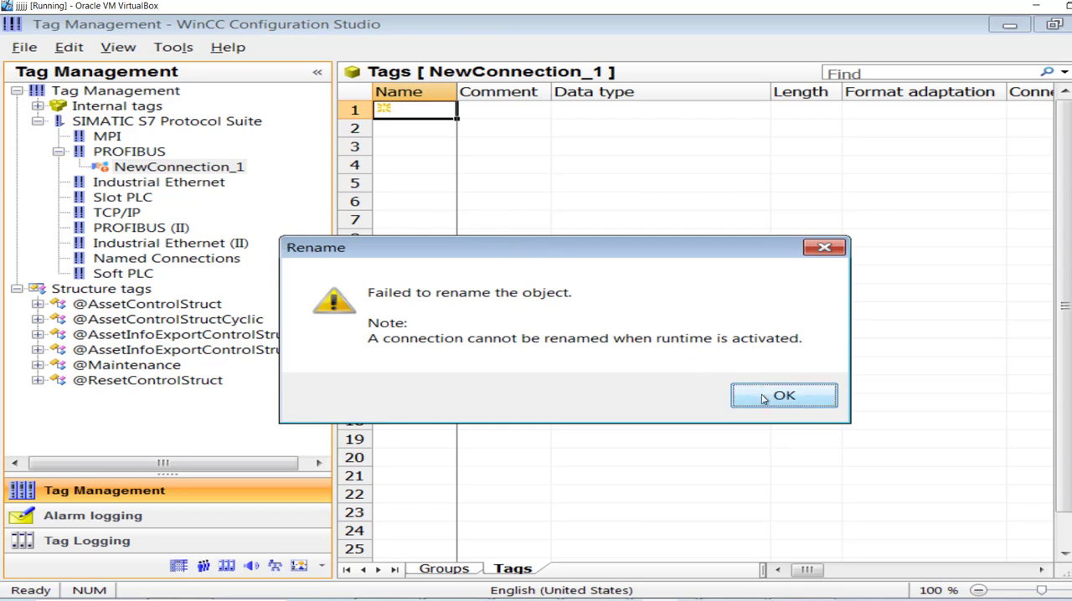
pyautogui.click(783, 395)
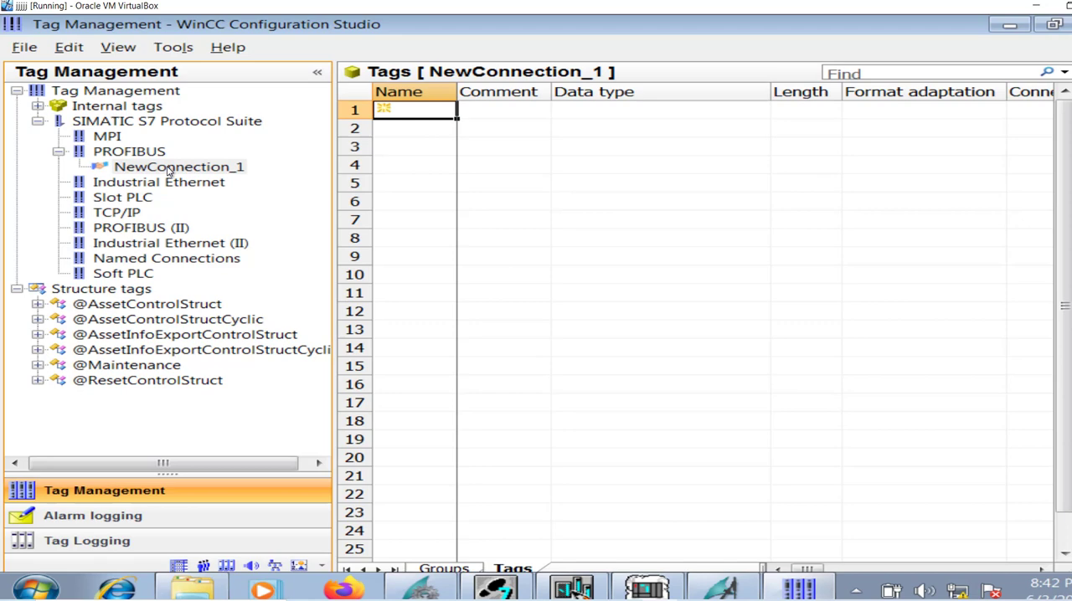
pyautogui.doubleClick(178, 167)
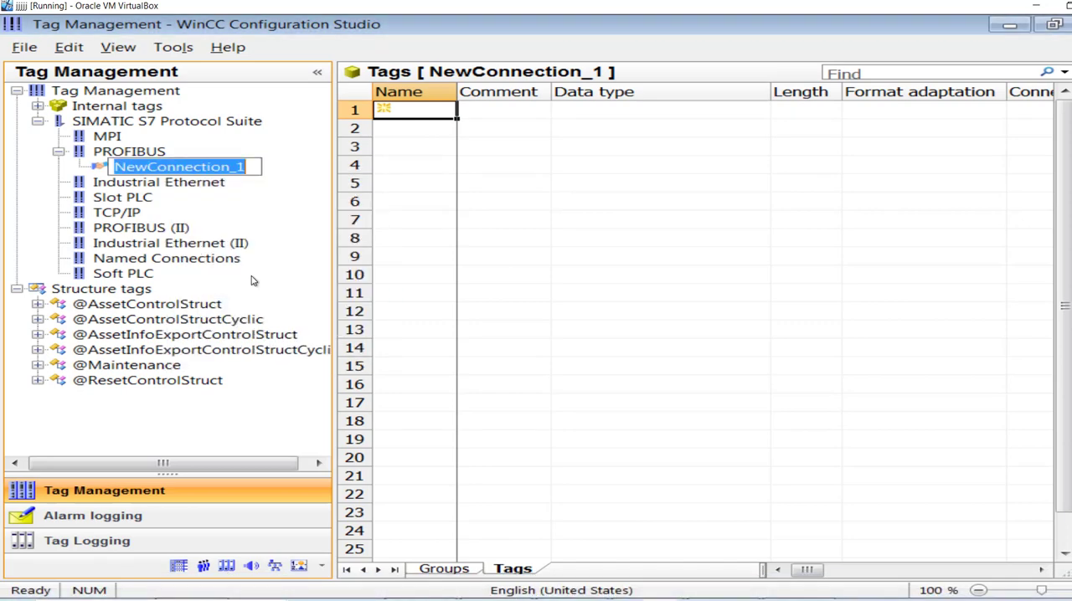
pyautogui.write('P')
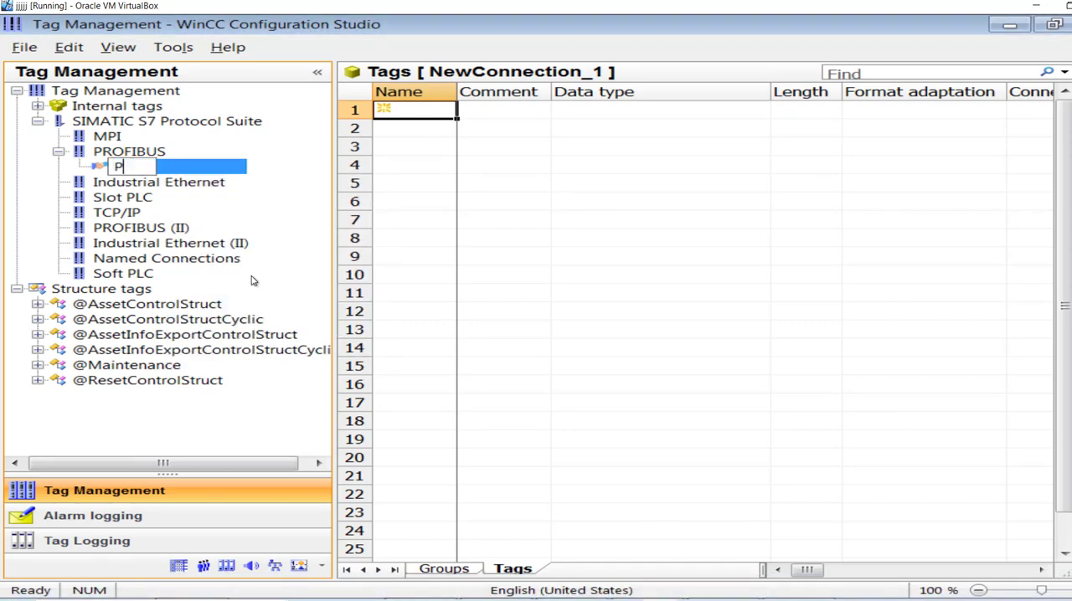
pyautogui.write('rofibus_Comm')
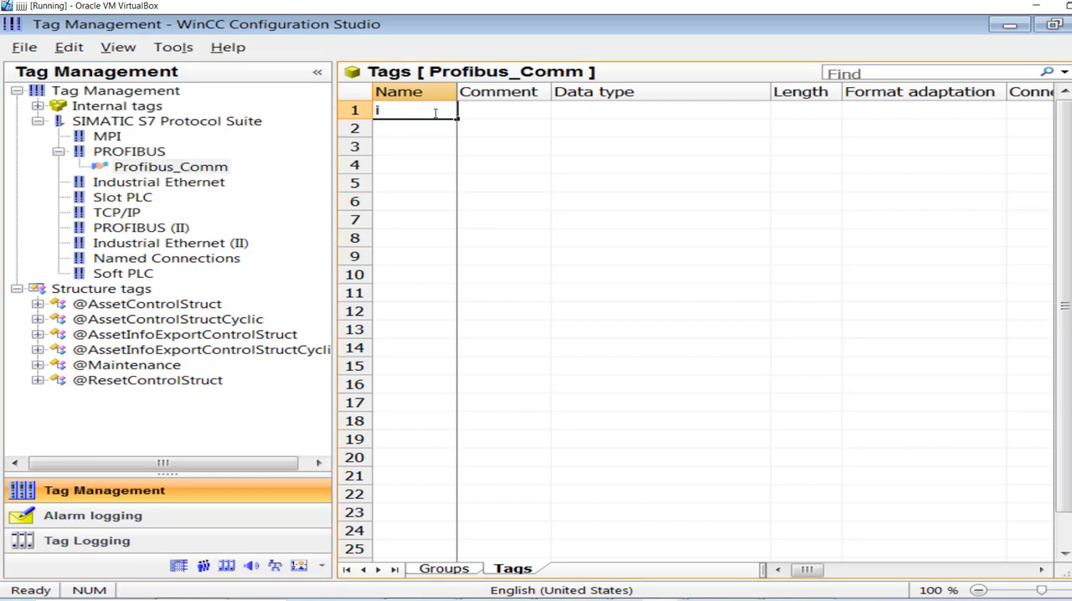
# Enter tag switch_1 in the Profibus_Comm tag grid and return to HW Config.
pyautogui.write('sw')
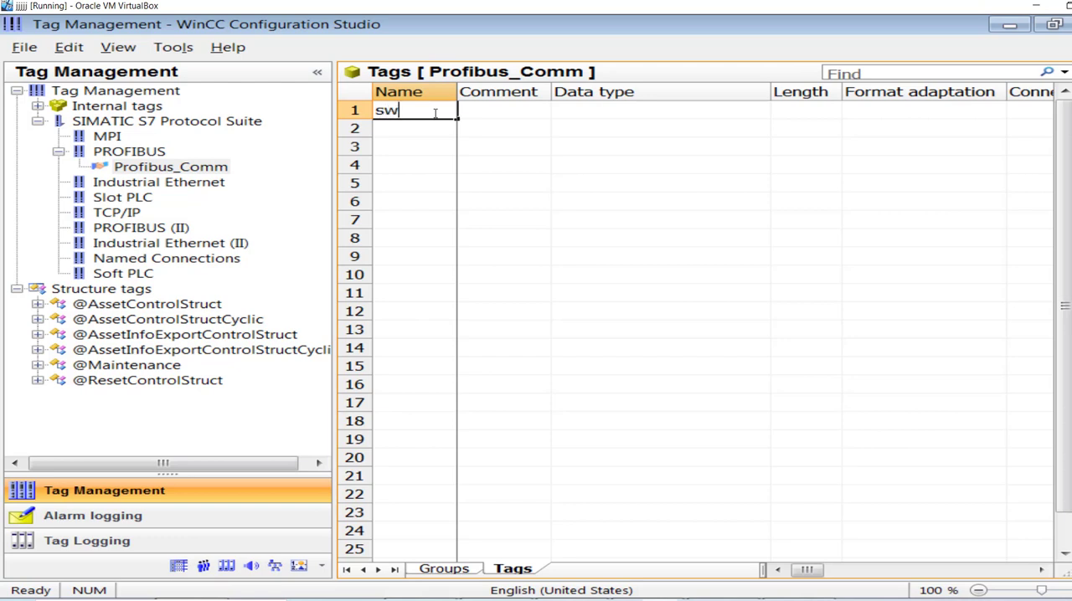
pyautogui.write('itch_1')
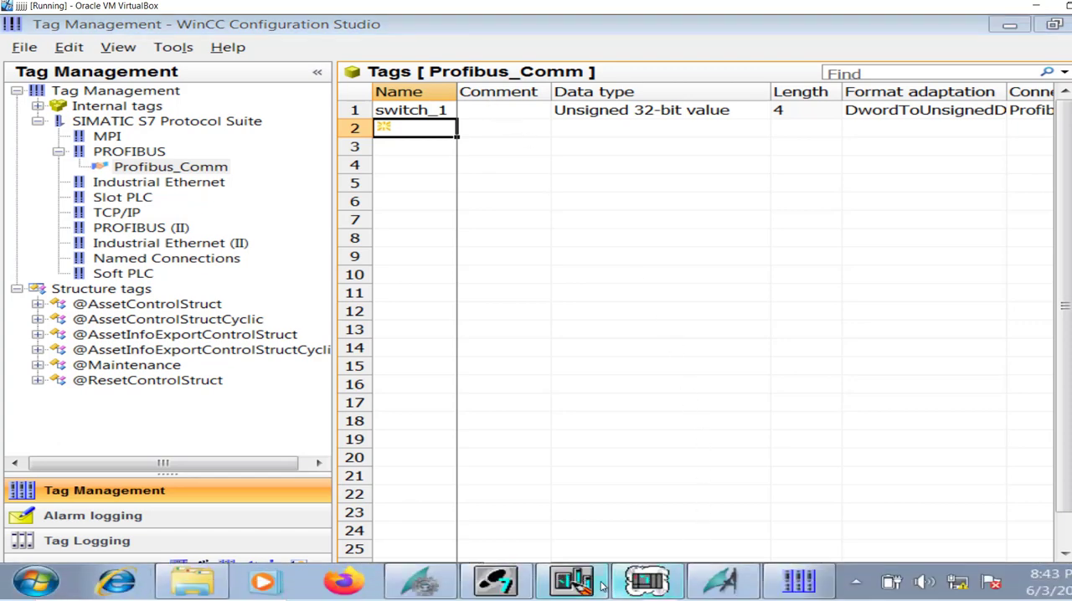
pyautogui.click(649, 580)
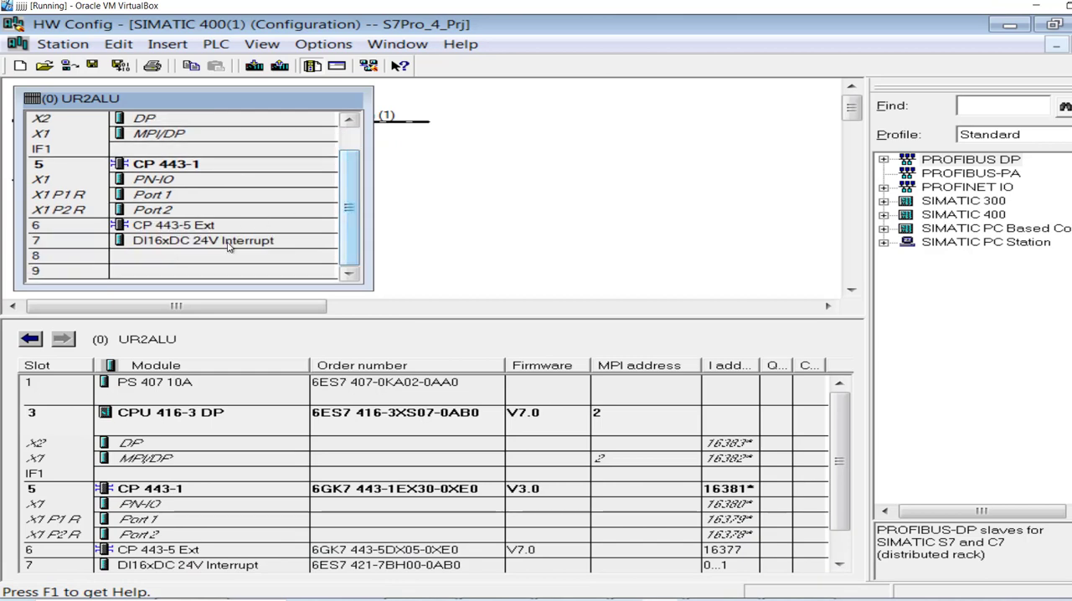
# Check input I 0.3 in the slot 7 DI16xDC 24V module's symbol table, then close it.
pyautogui.click(203, 240)
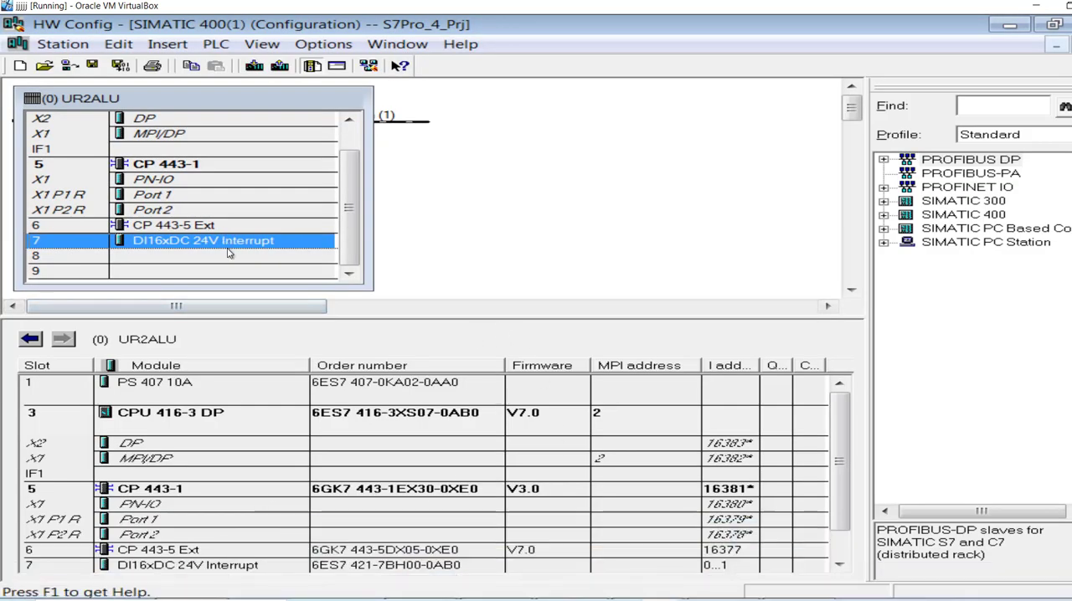
pyautogui.rightClick(203, 240)
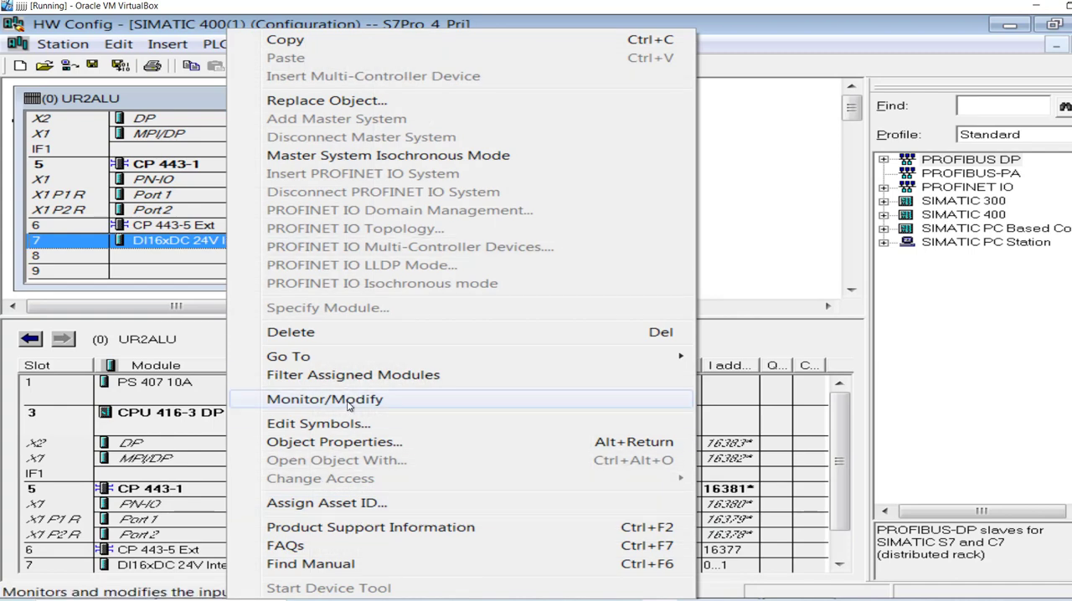
pyautogui.click(317, 422)
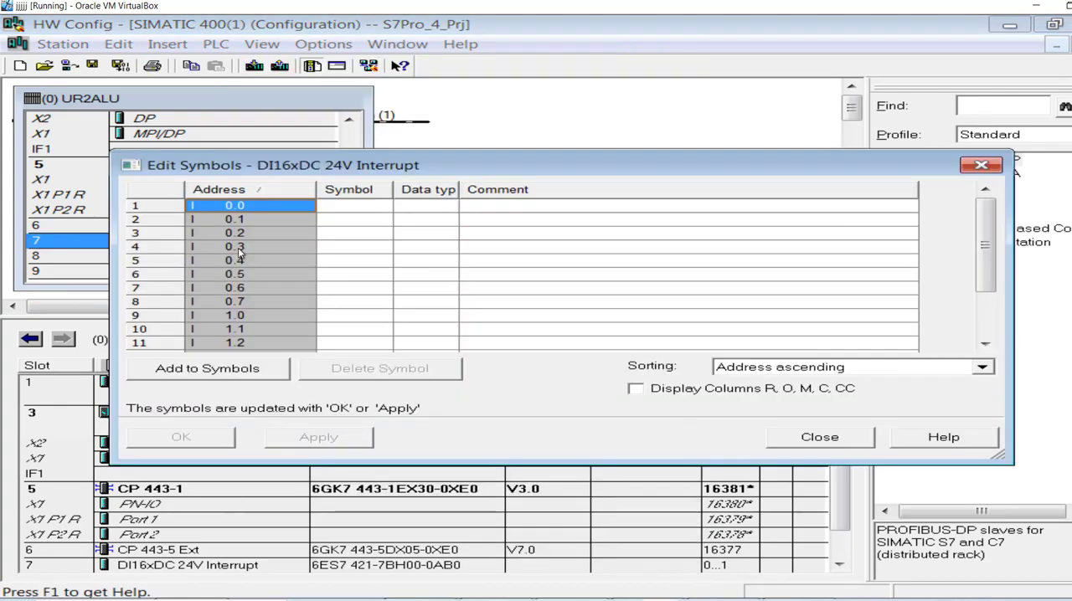
pyautogui.click(234, 247)
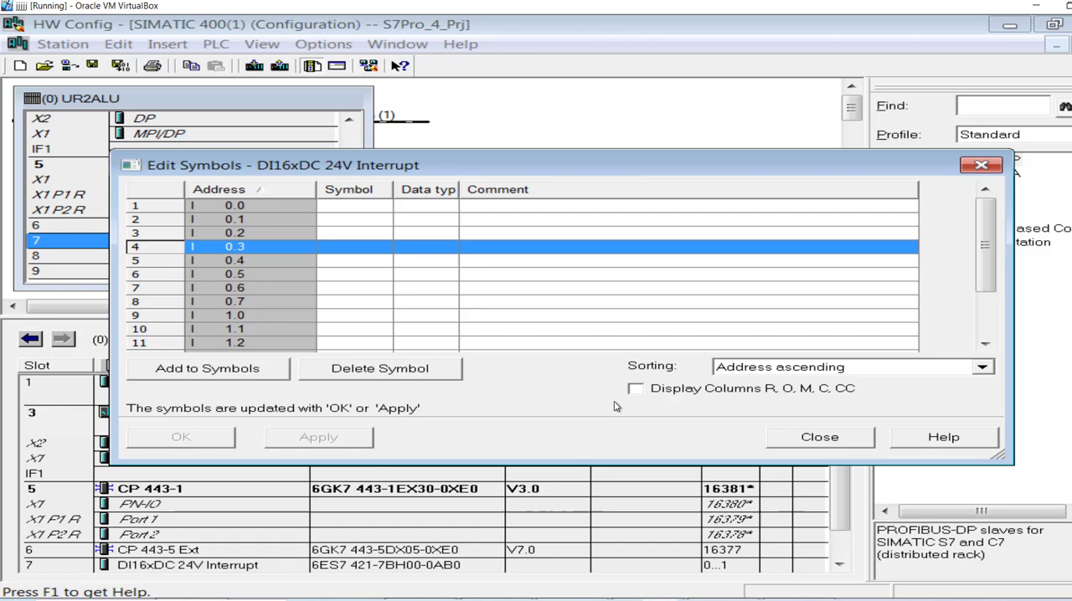
pyautogui.click(817, 436)
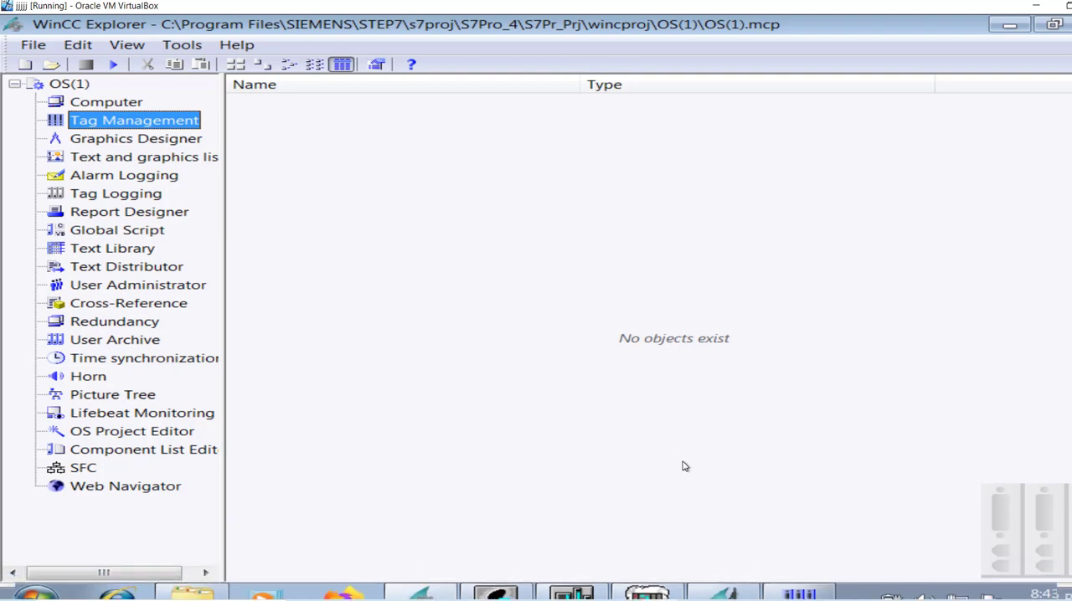
# Make switch_1 a binary tag addressed to input bit 3 (I0.3).
pyautogui.doubleClick(134, 120)
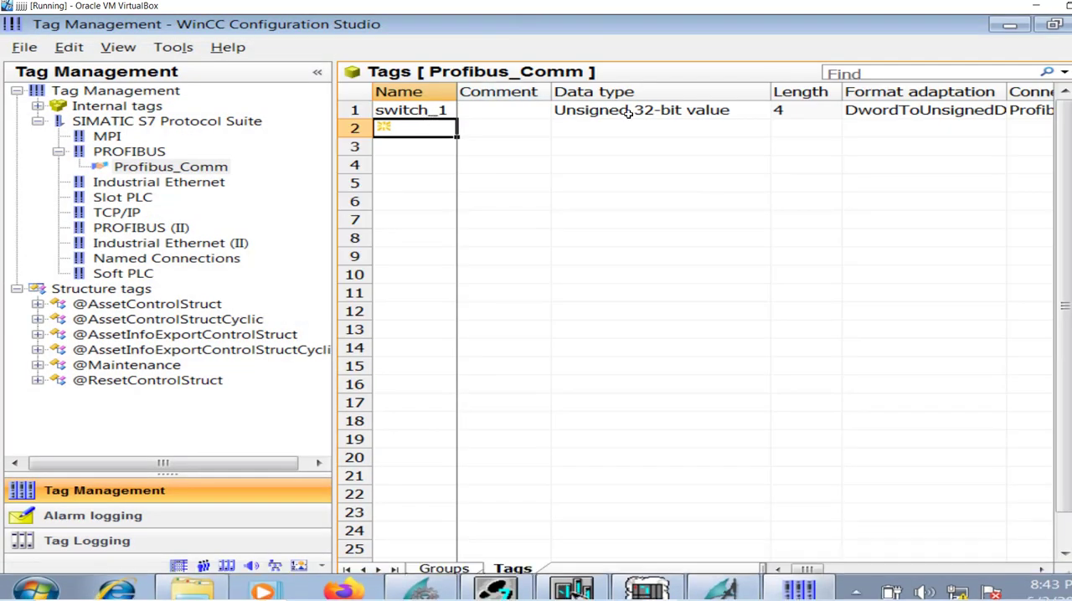
pyautogui.click(778, 110)
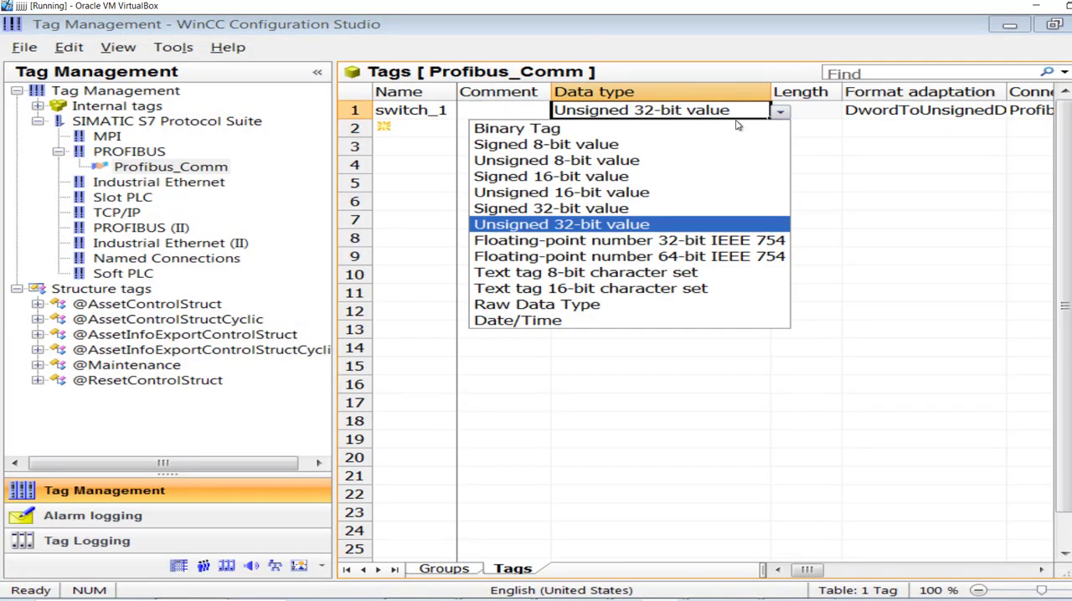
pyautogui.click(516, 128)
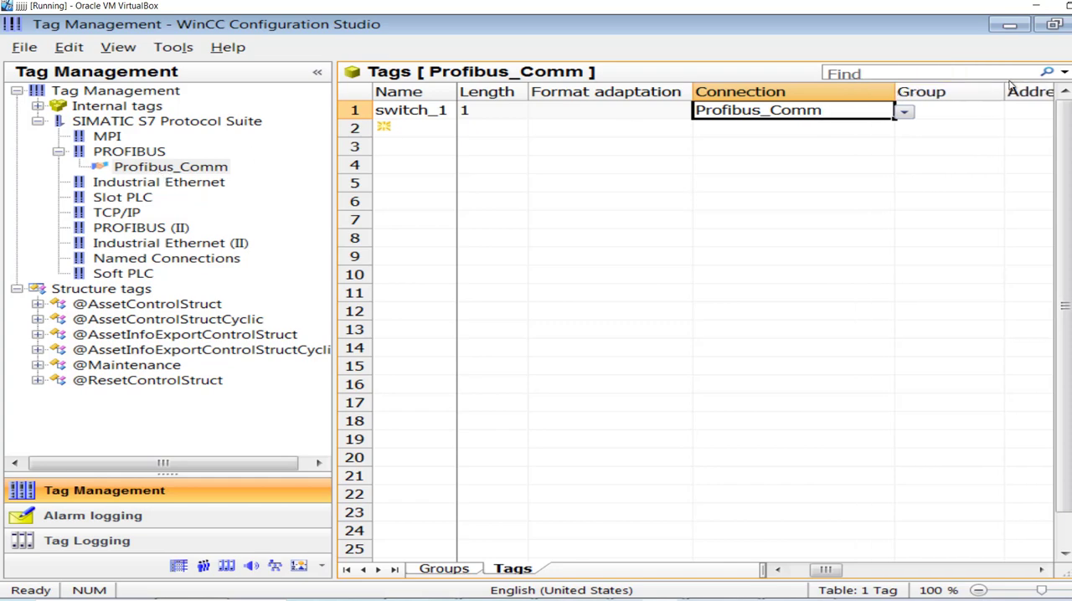
pyautogui.moveTo(828, 109)
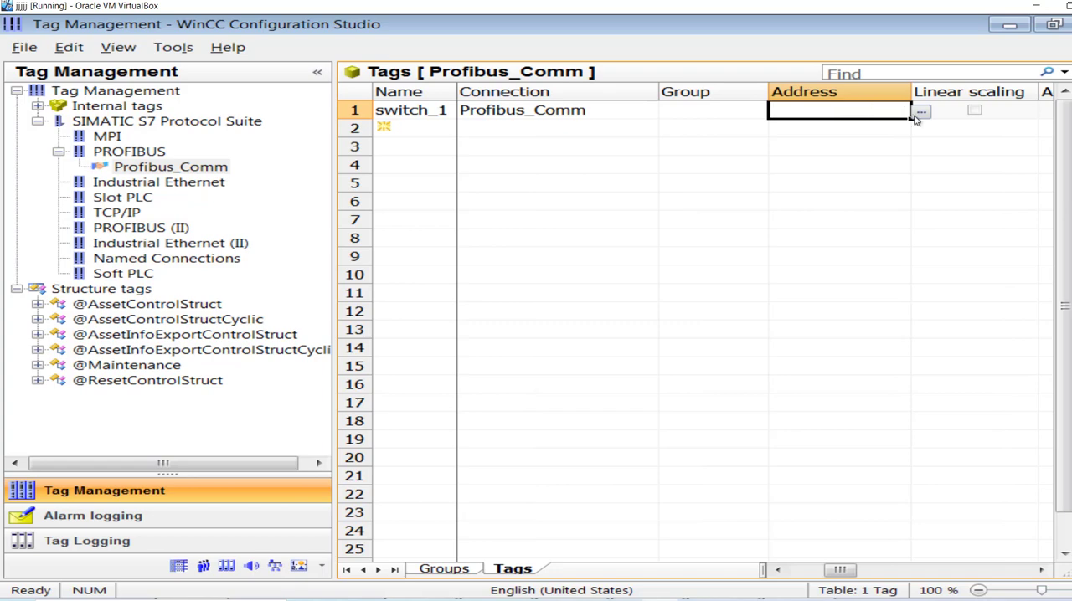
pyautogui.click(920, 109)
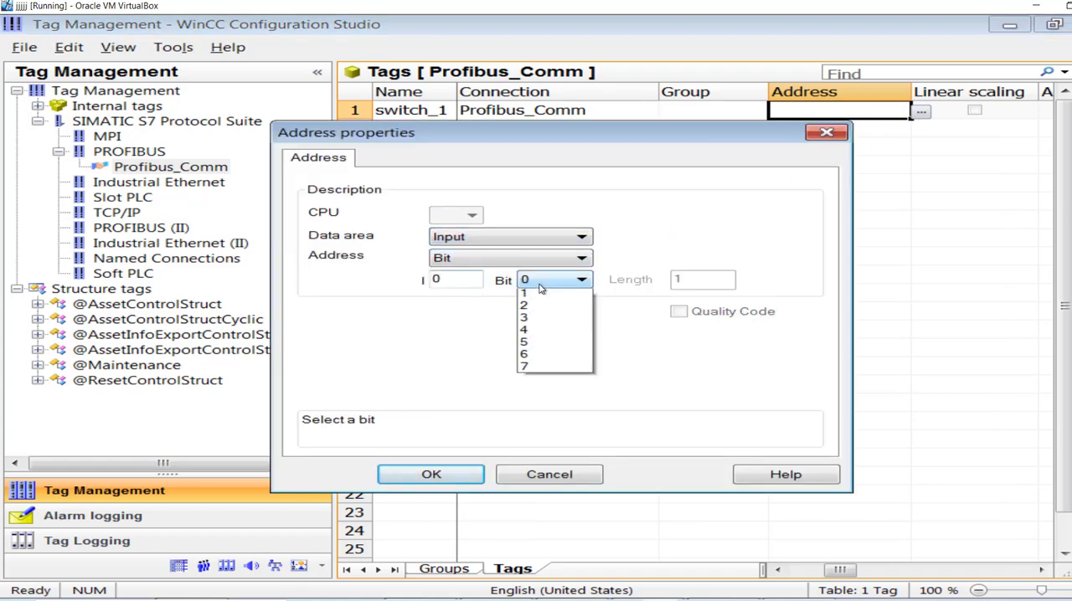
pyautogui.click(523, 316)
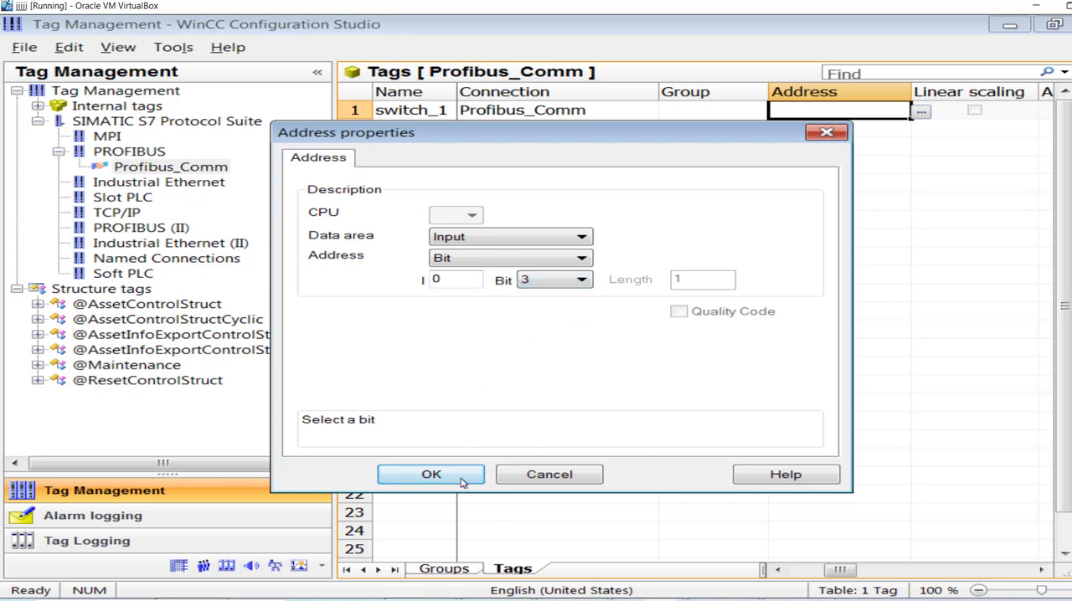
pyautogui.click(431, 474)
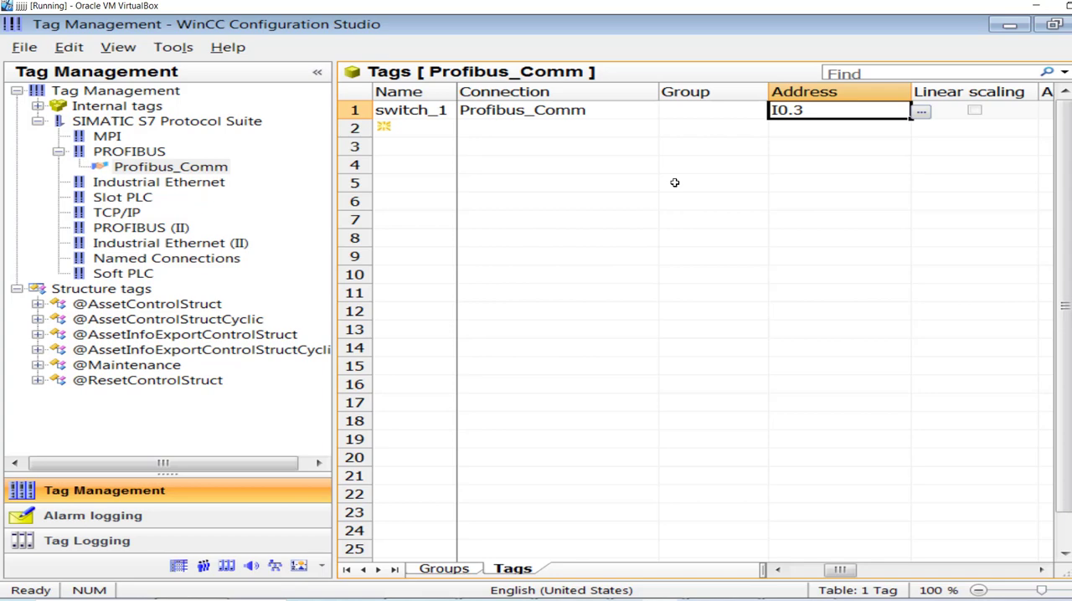
pyautogui.moveTo(671, 183)
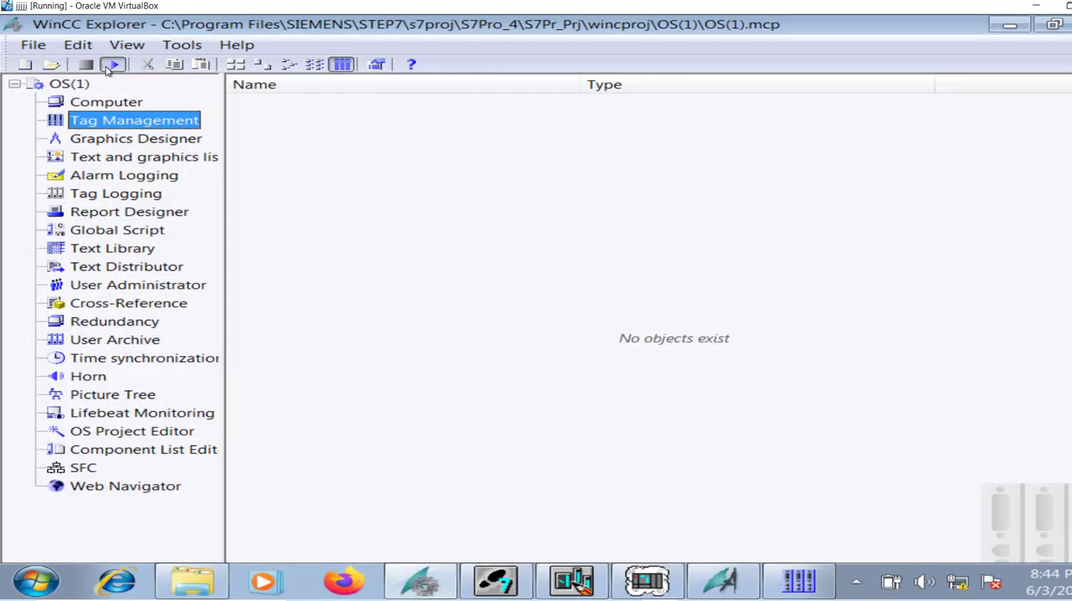
# Bring Configuration Studio to front and select the Profibus_Comm connection.
pyautogui.click(113, 64)
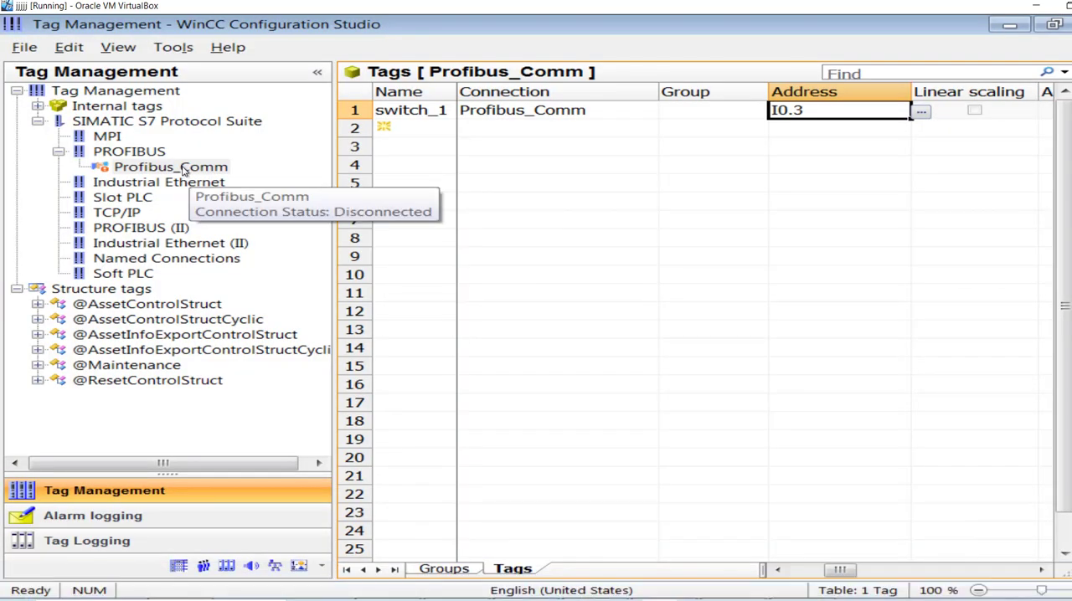
pyautogui.click(170, 167)
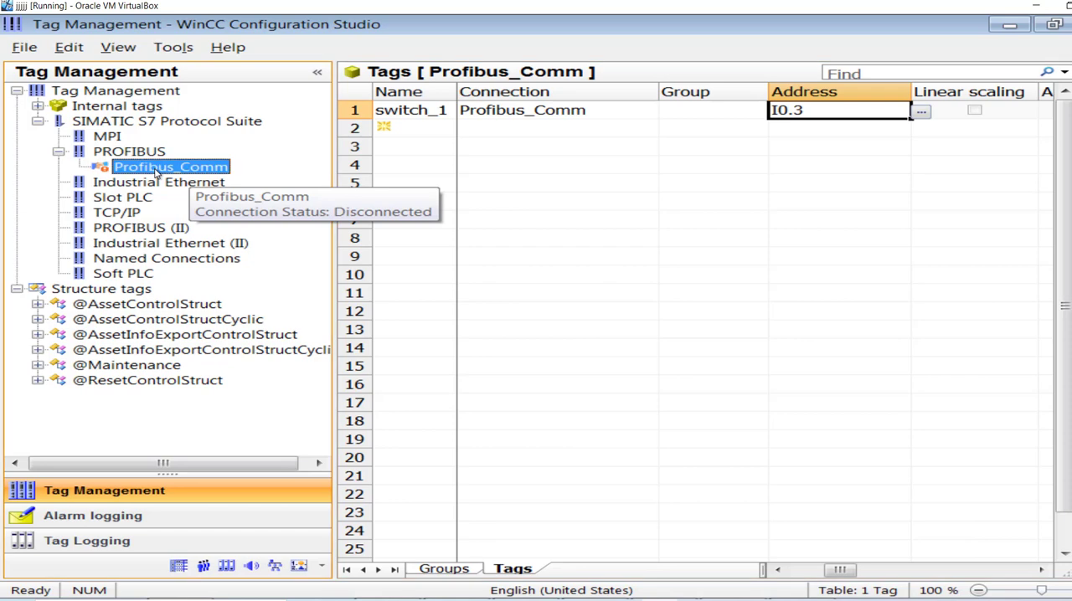
pyautogui.moveTo(155, 173)
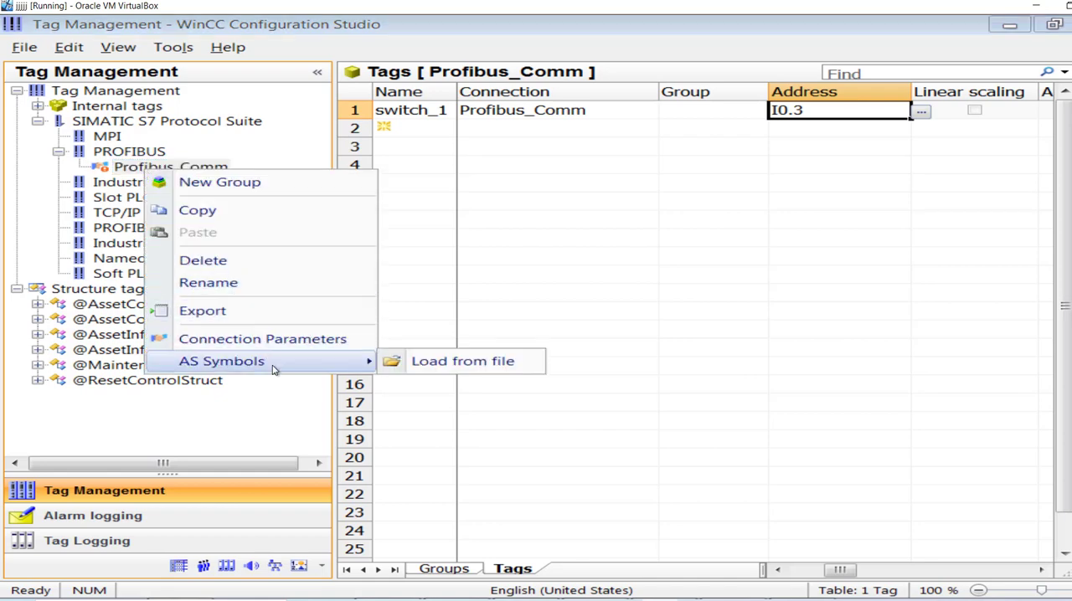
# Set Profibus_Comm connection parameters to slot 3, checking rack 0, and confirm.
pyautogui.click(262, 339)
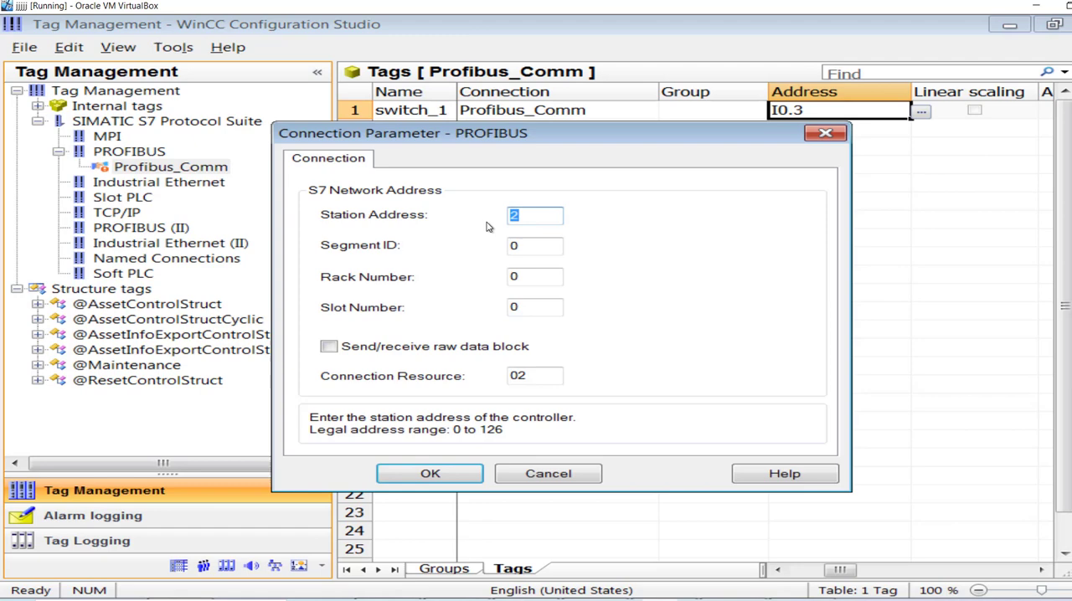
pyautogui.click(535, 307)
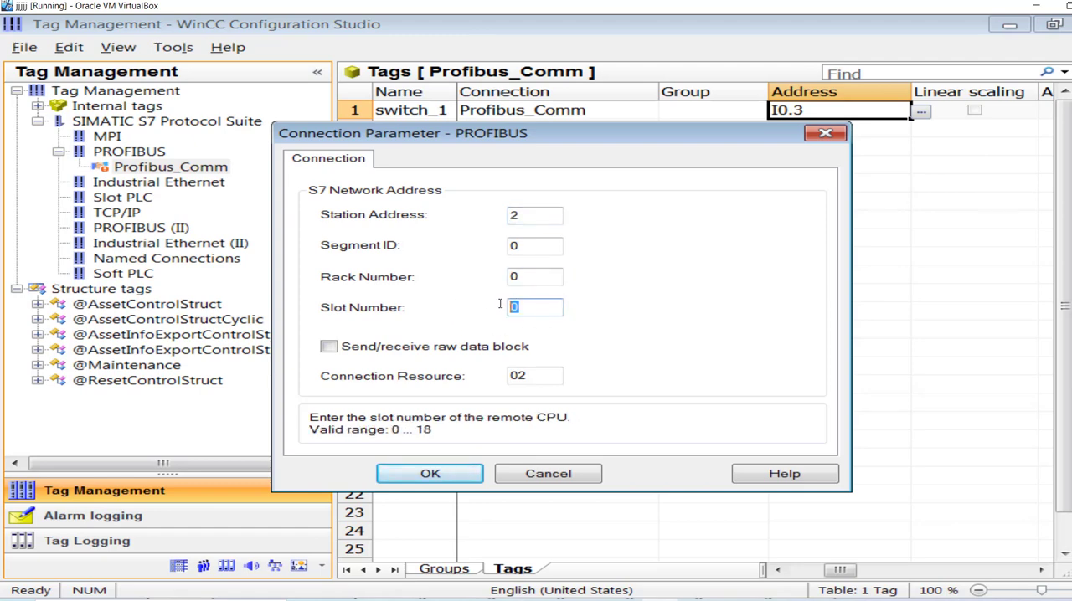
pyautogui.write('3')
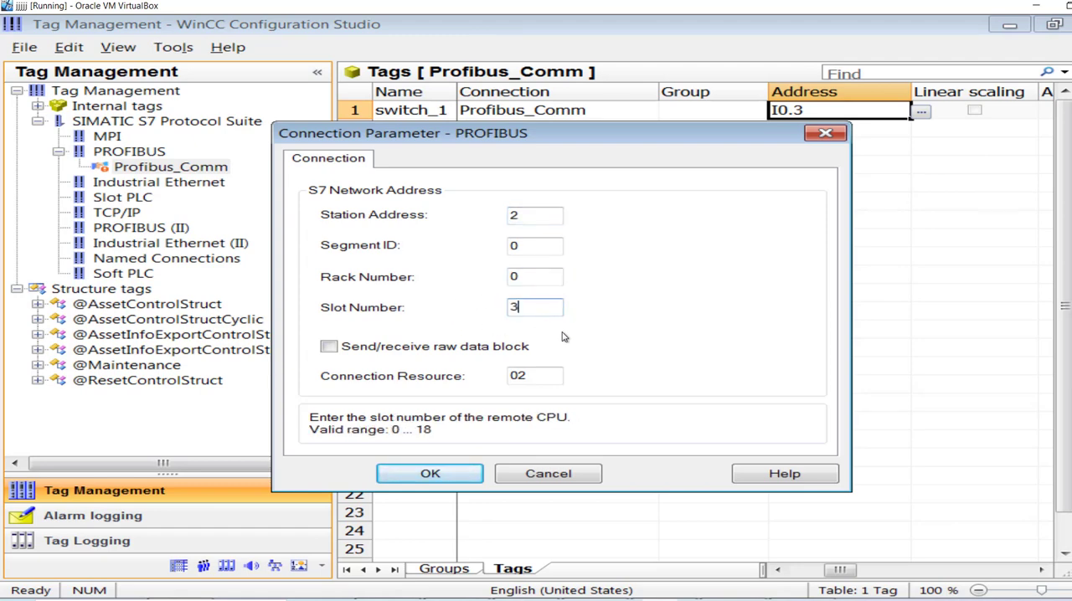
pyautogui.click(535, 276)
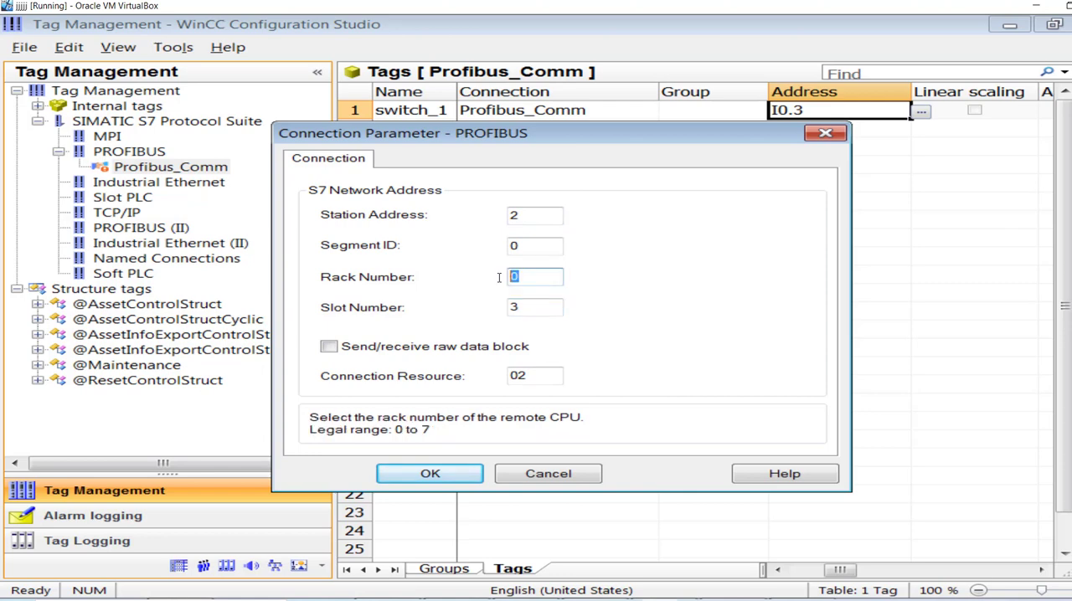
pyautogui.click(534, 308)
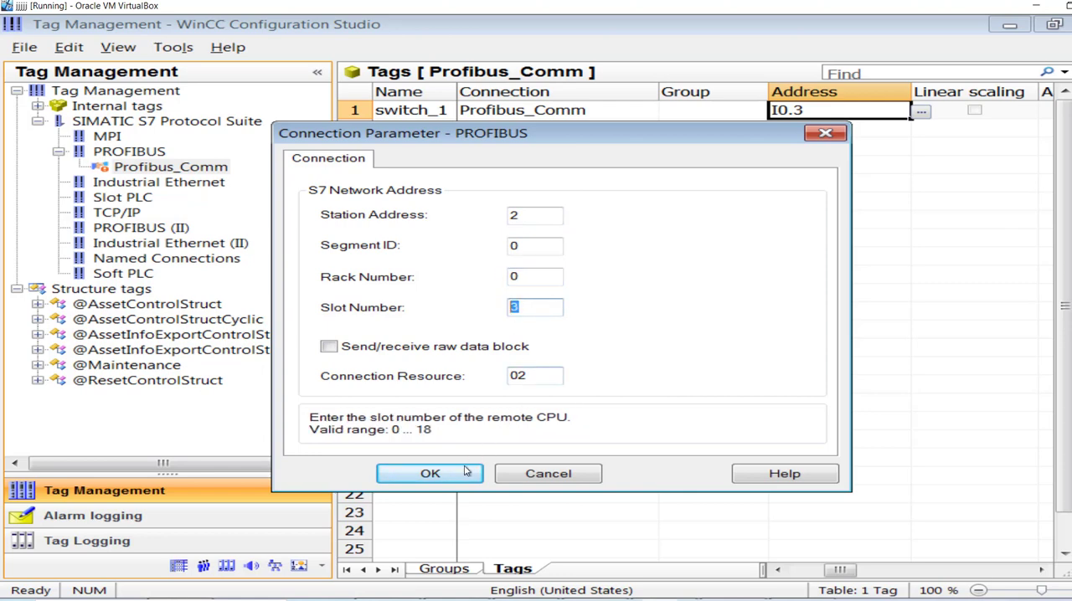
pyautogui.click(429, 473)
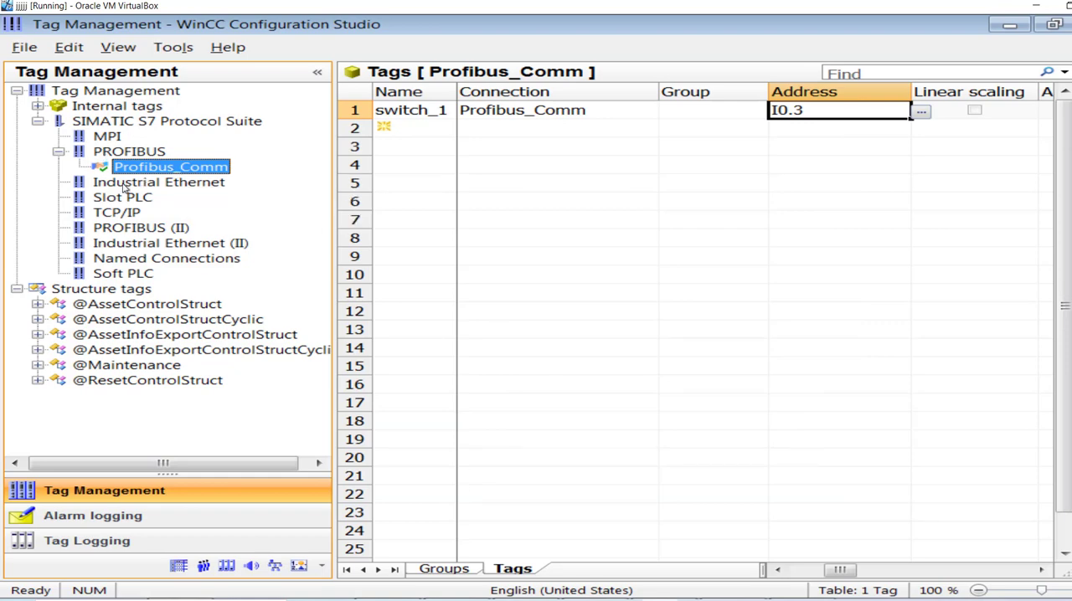
pyautogui.moveTo(228, 207)
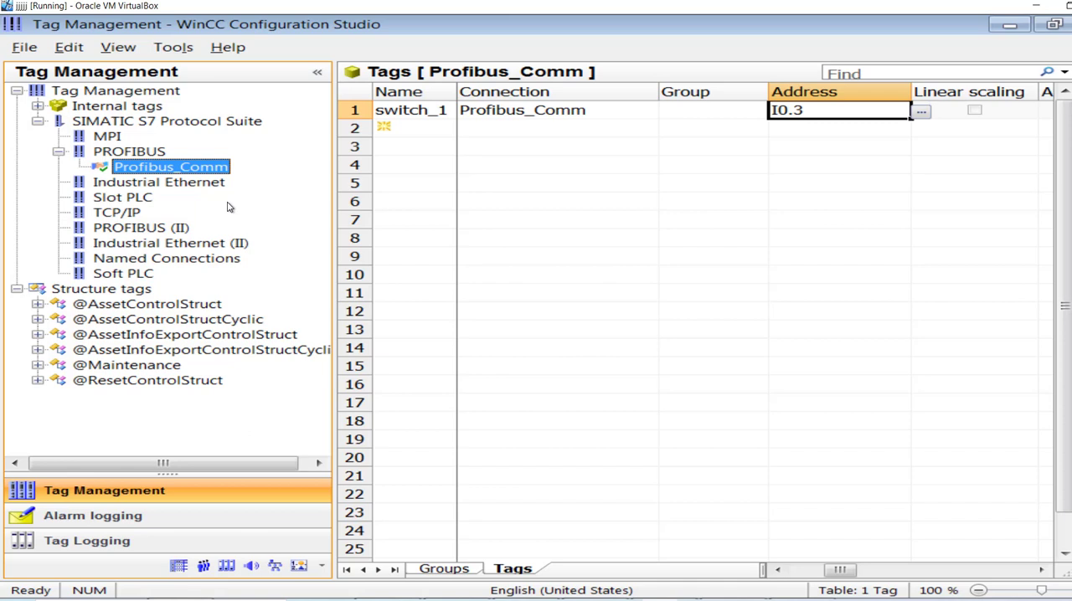
pyautogui.moveTo(612, 111)
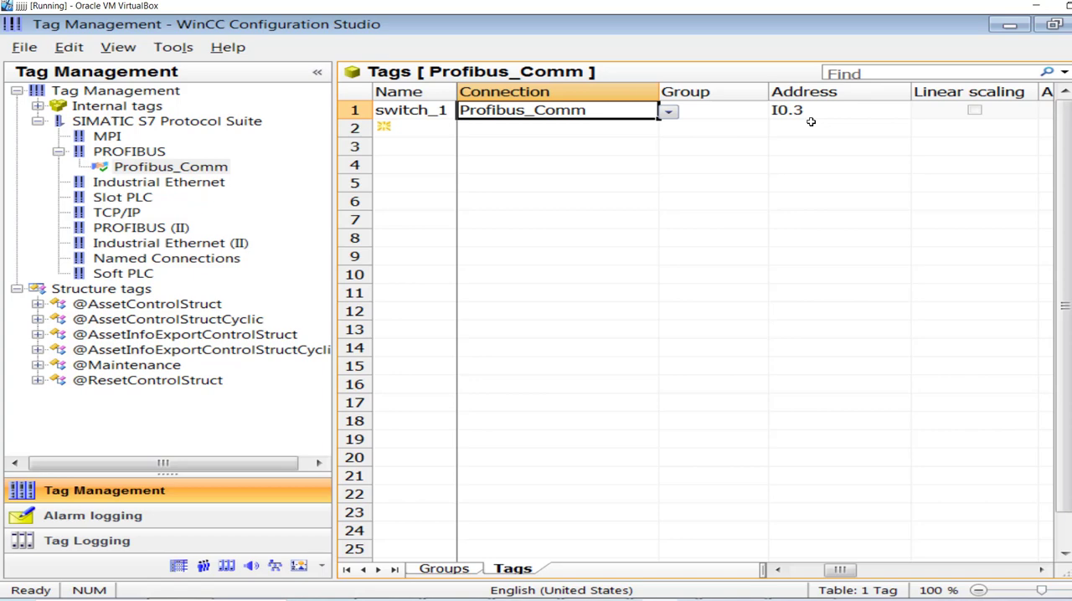
pyautogui.moveTo(827, 115)
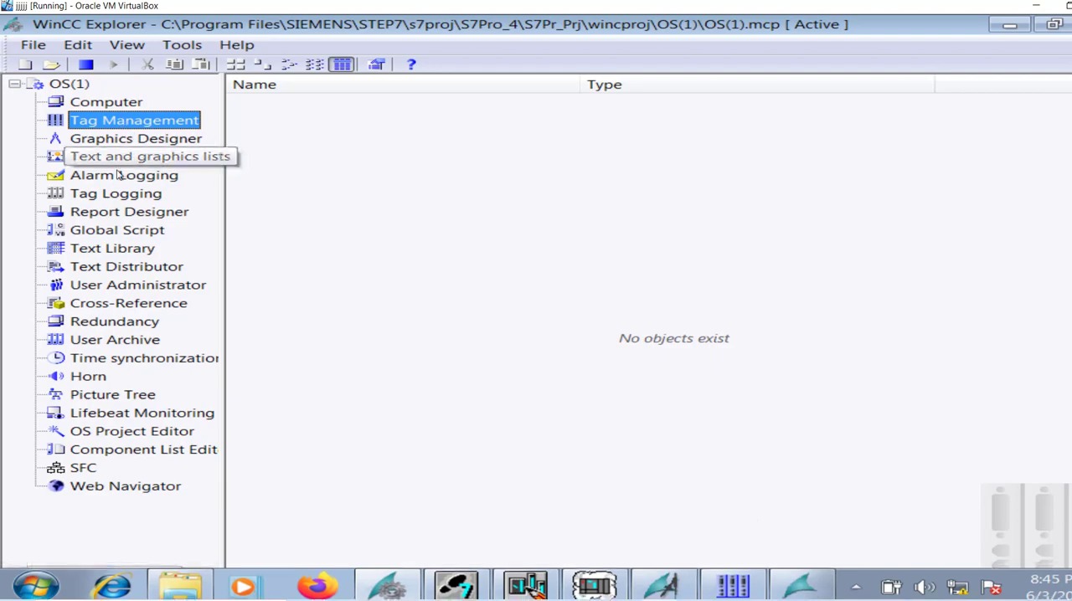
# Open process picture Container_1.PDL from Graphics Designer in WinCC Explorer.
pyautogui.click(136, 139)
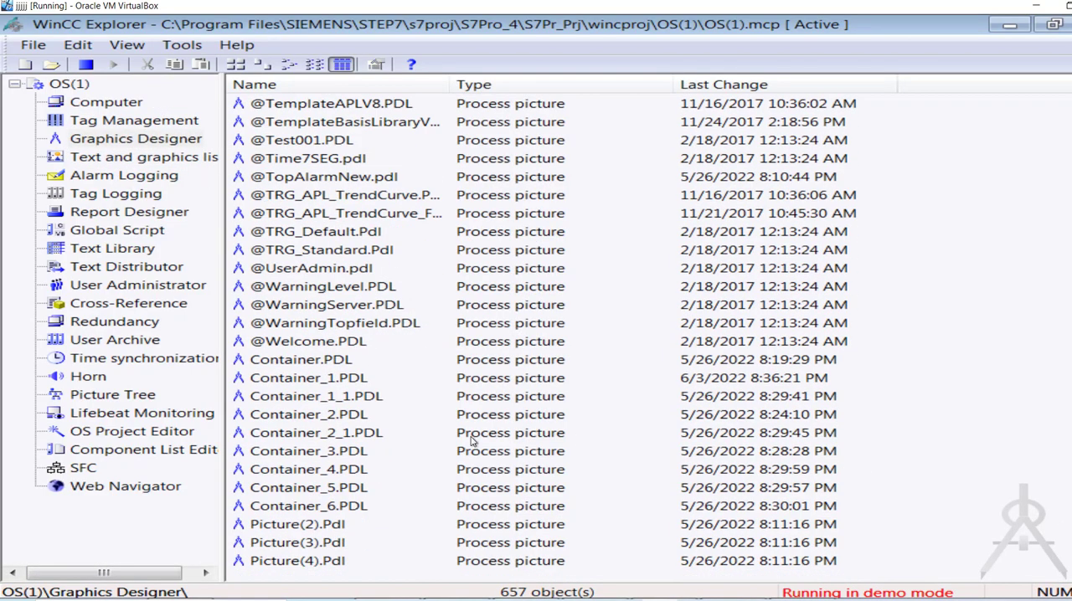
pyautogui.moveTo(316, 478)
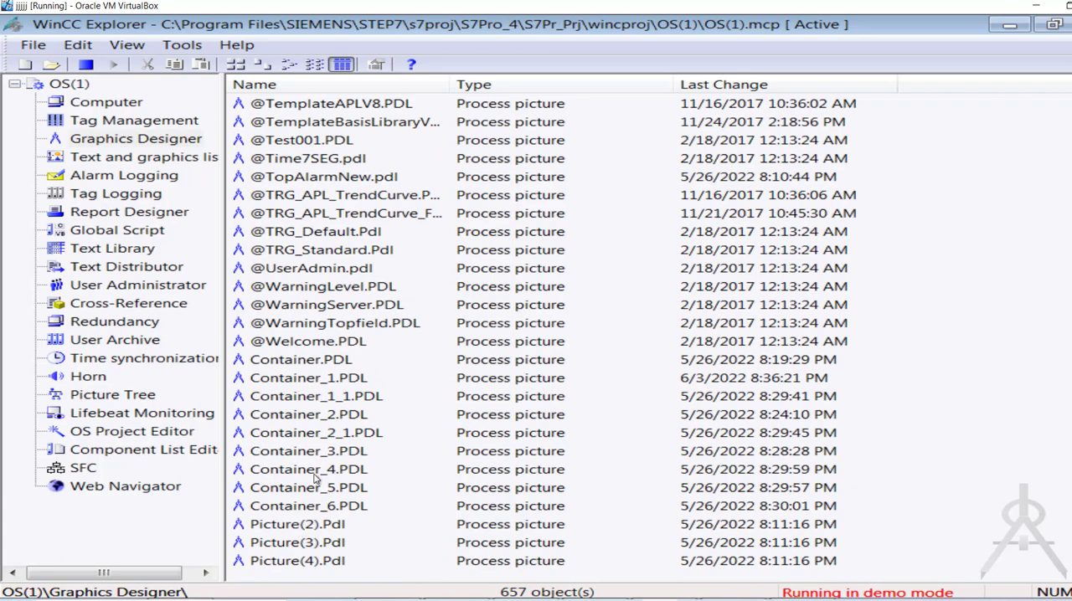
pyautogui.click(308, 396)
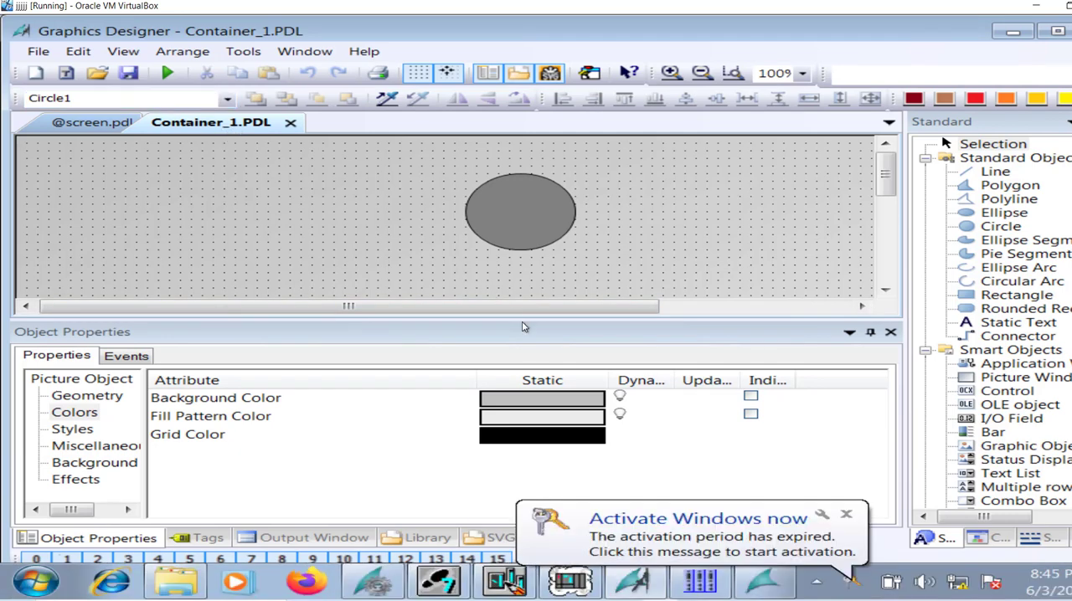
# Replace the circle in Container_1.PDL with a rectangle and show its colour attributes.
pyautogui.click(519, 212)
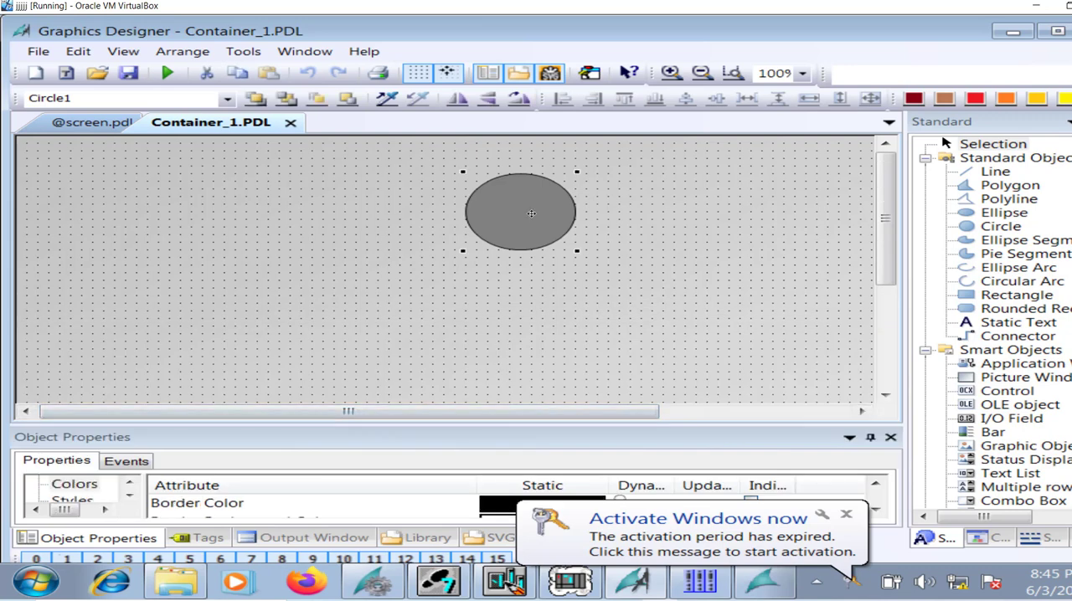
pyautogui.press('Delete')
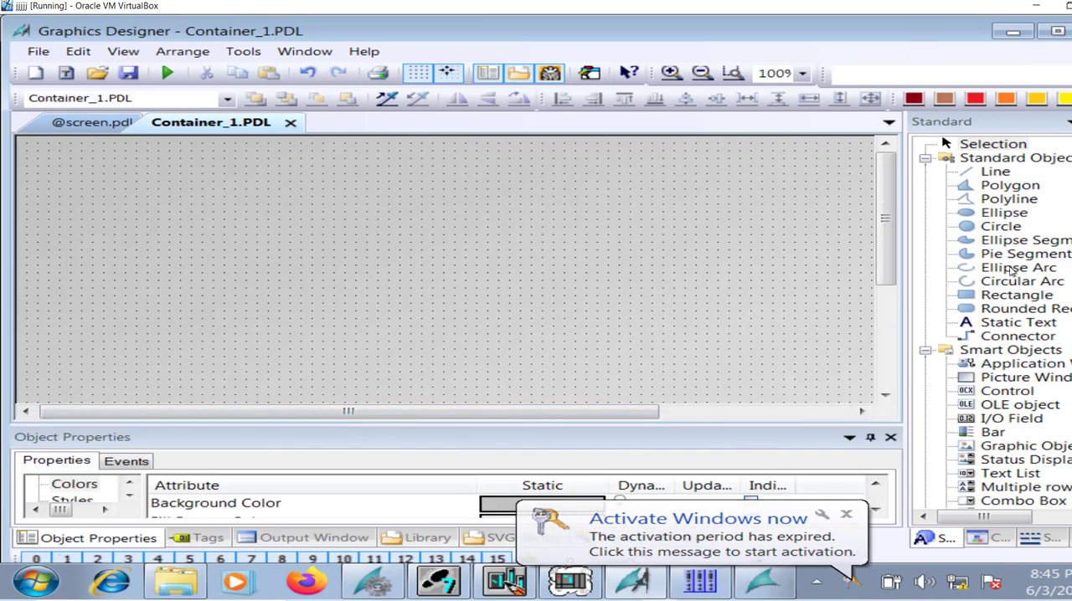
pyautogui.moveTo(284, 205); pyautogui.dragTo(327, 243)
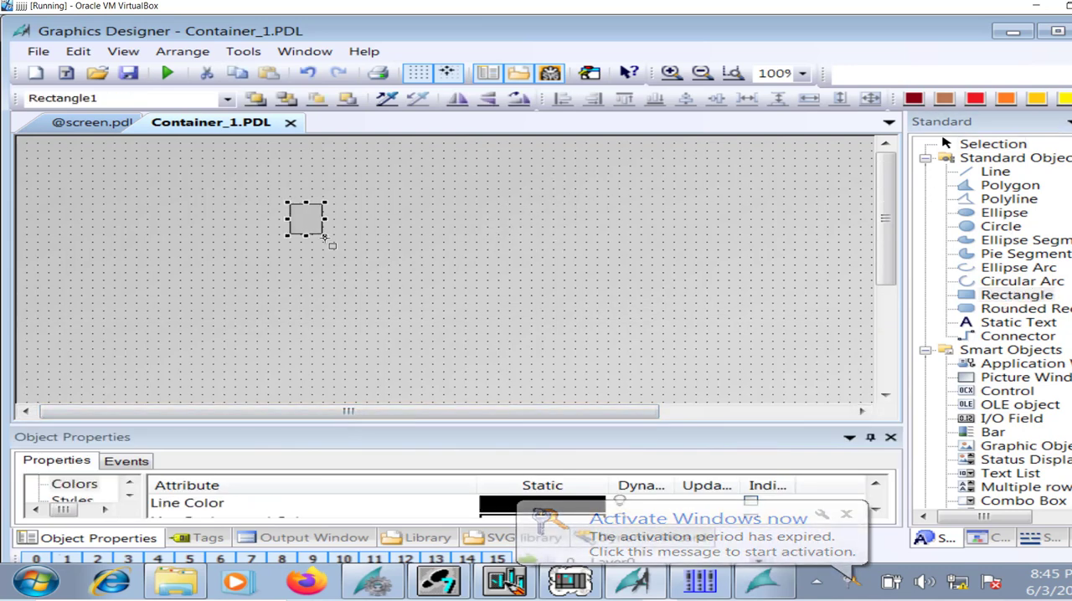
pyautogui.moveTo(331, 245); pyautogui.dragTo(410, 259)
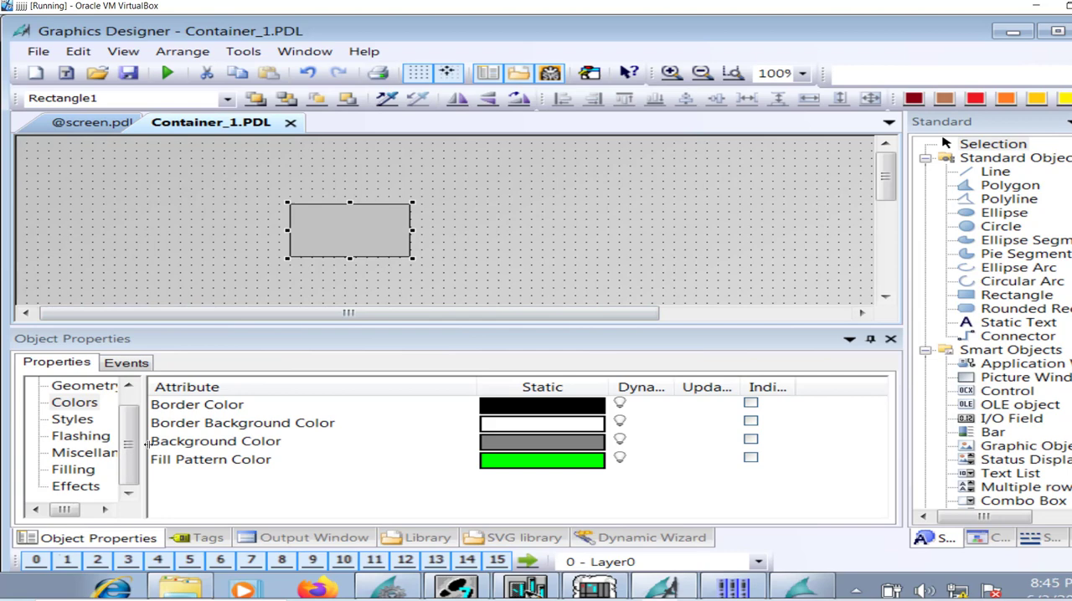
pyautogui.click(76, 486)
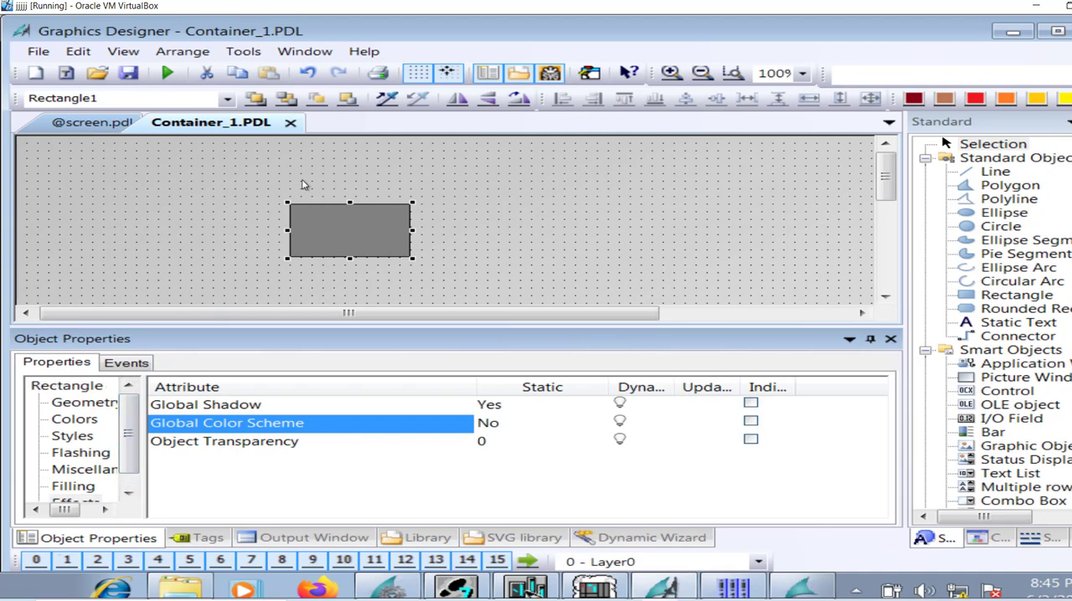
pyautogui.moveTo(191, 350)
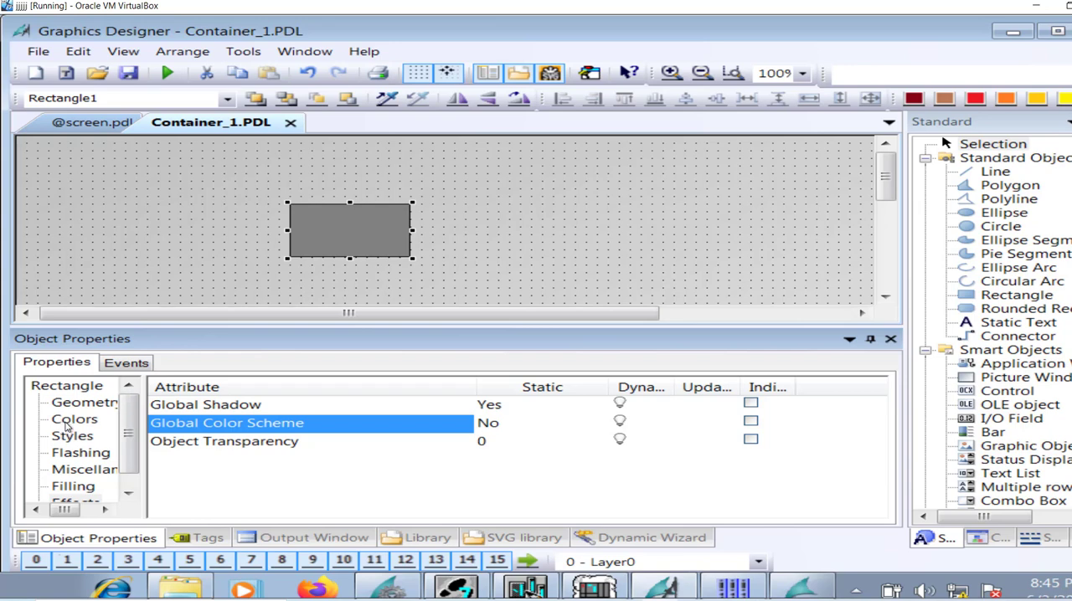
pyautogui.click(74, 419)
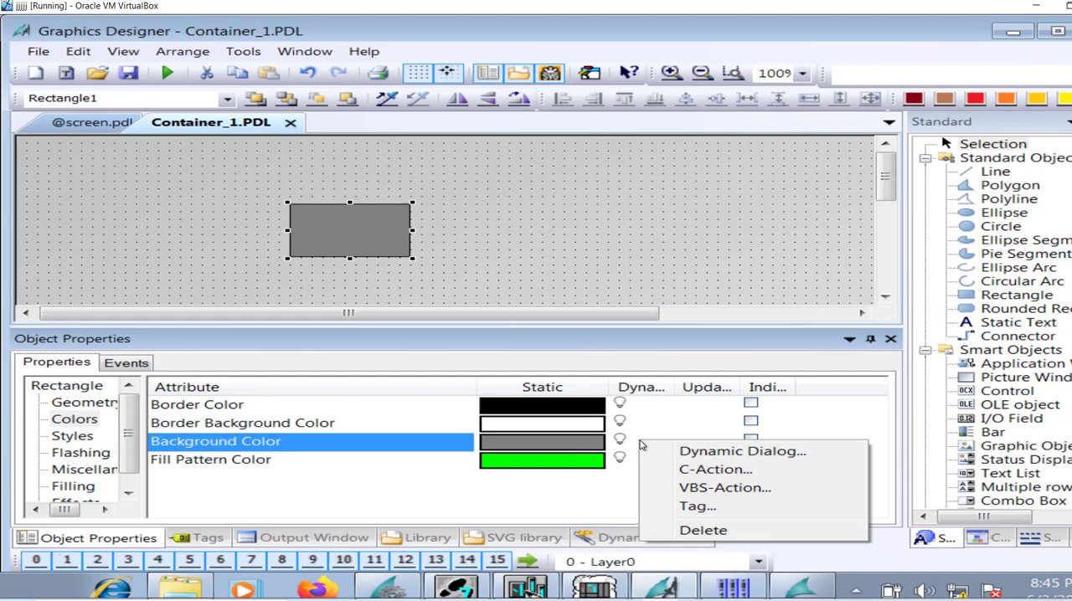
# Dynamize the rectangle's background colour with the PROFIBUS tag switch_1 from Profibus_Comm.
pyautogui.click(741, 451)
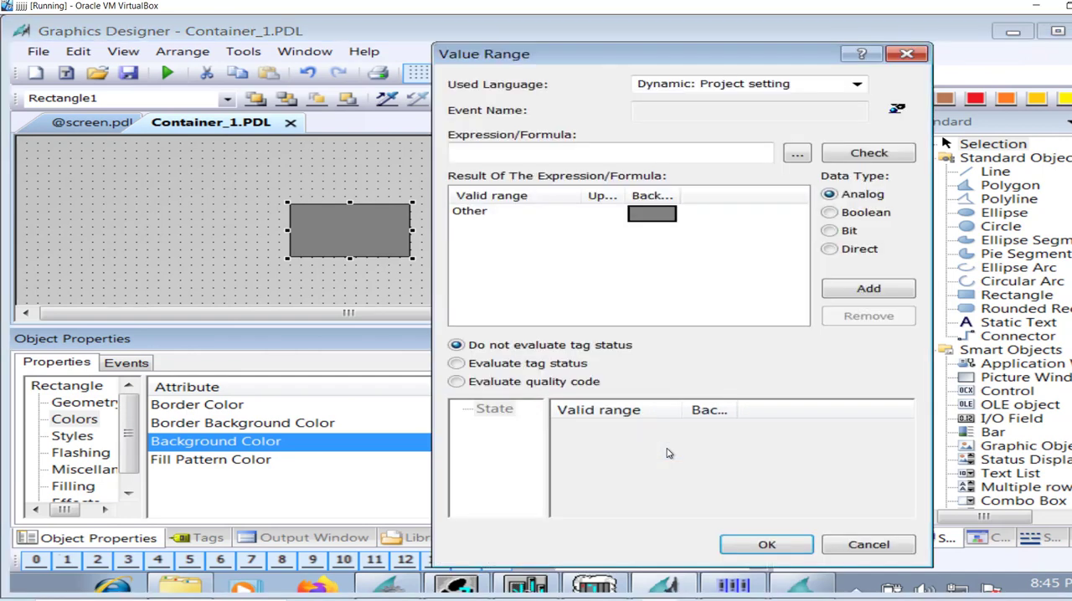
pyautogui.click(829, 212)
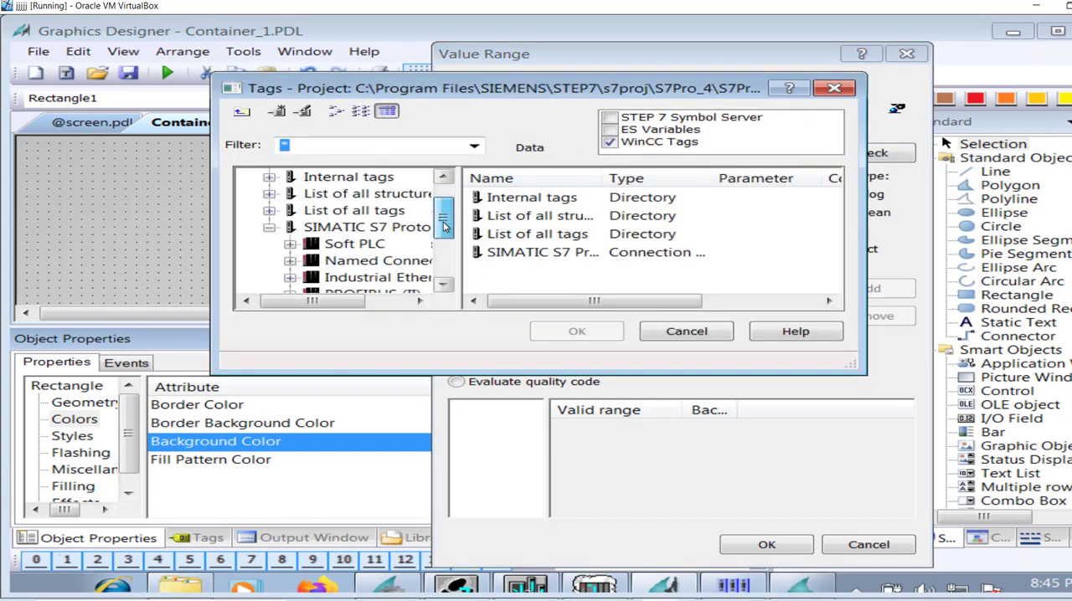
pyautogui.scroll(-3)
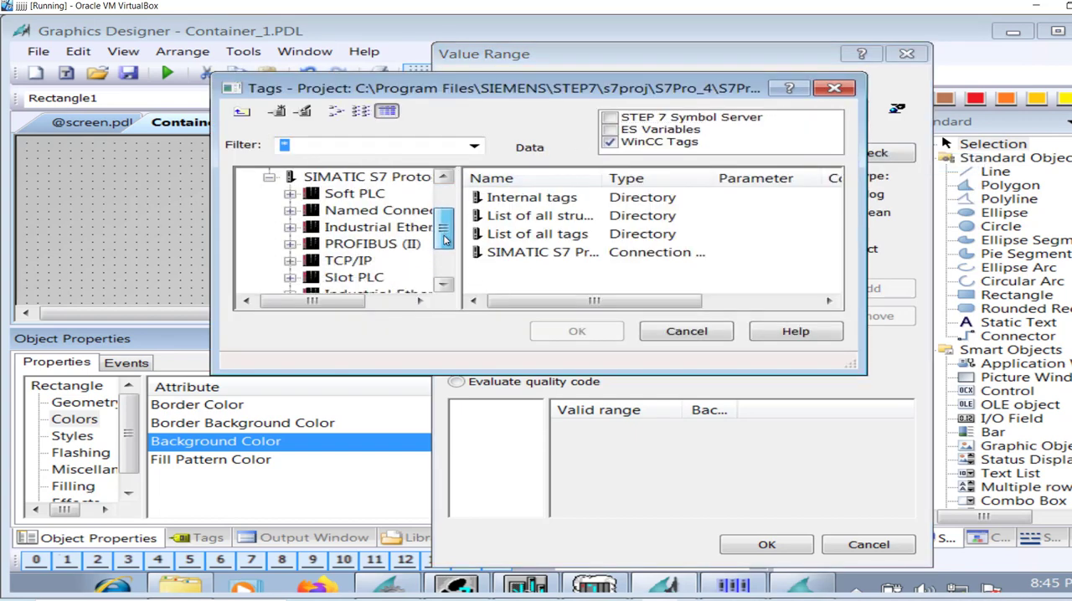
pyautogui.click(360, 243)
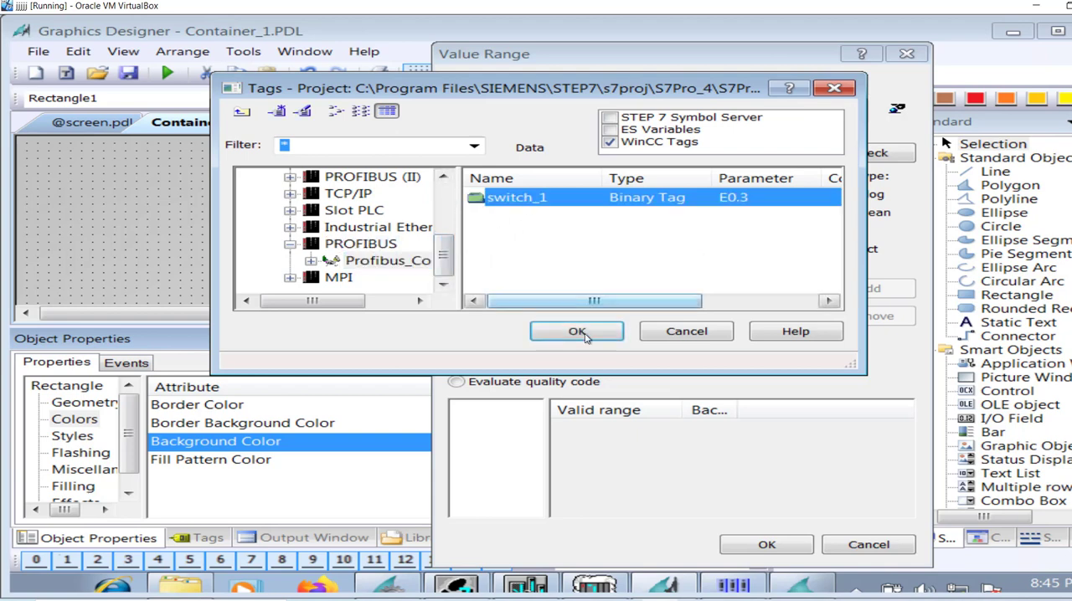
pyautogui.click(576, 331)
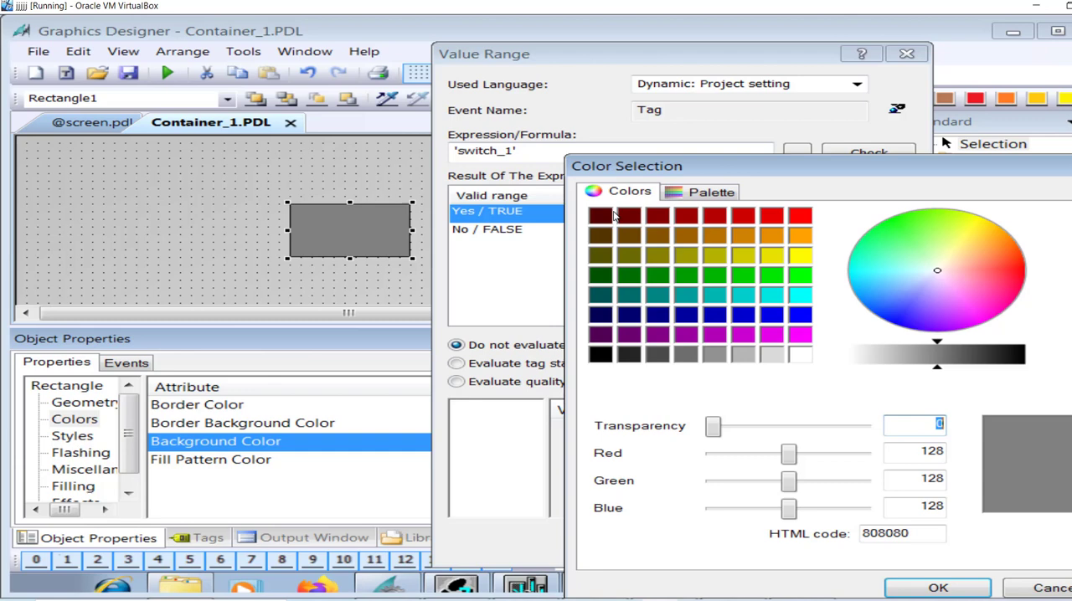
pyautogui.moveTo(743, 302)
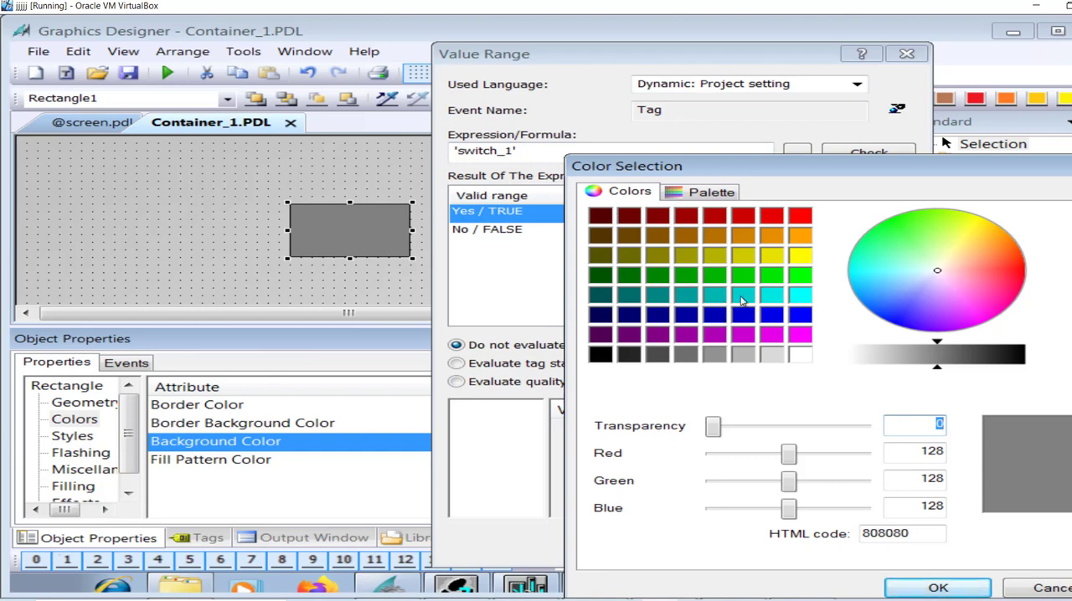
# Set turquoise for TRUE and purple for FALSE, check error-free, and apply the dynamization.
pyautogui.click(937, 586)
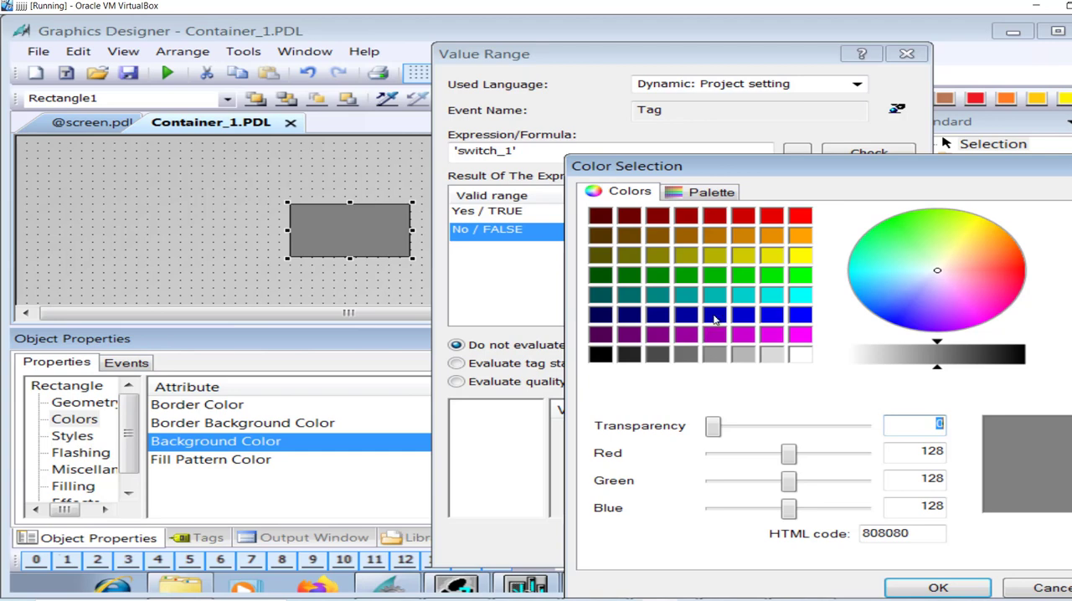
pyautogui.click(937, 586)
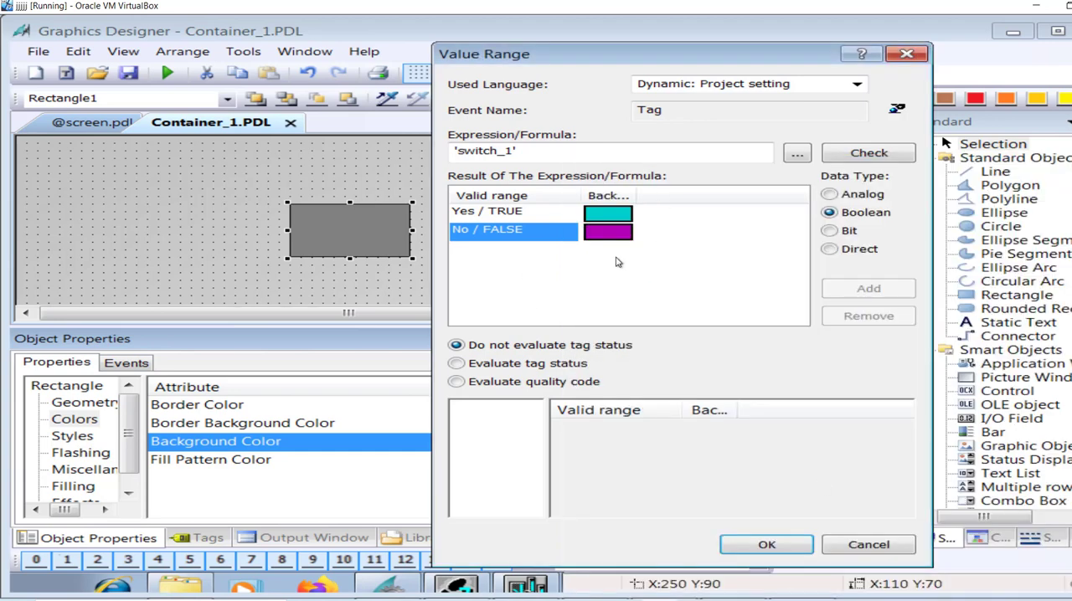
pyautogui.moveTo(770, 304)
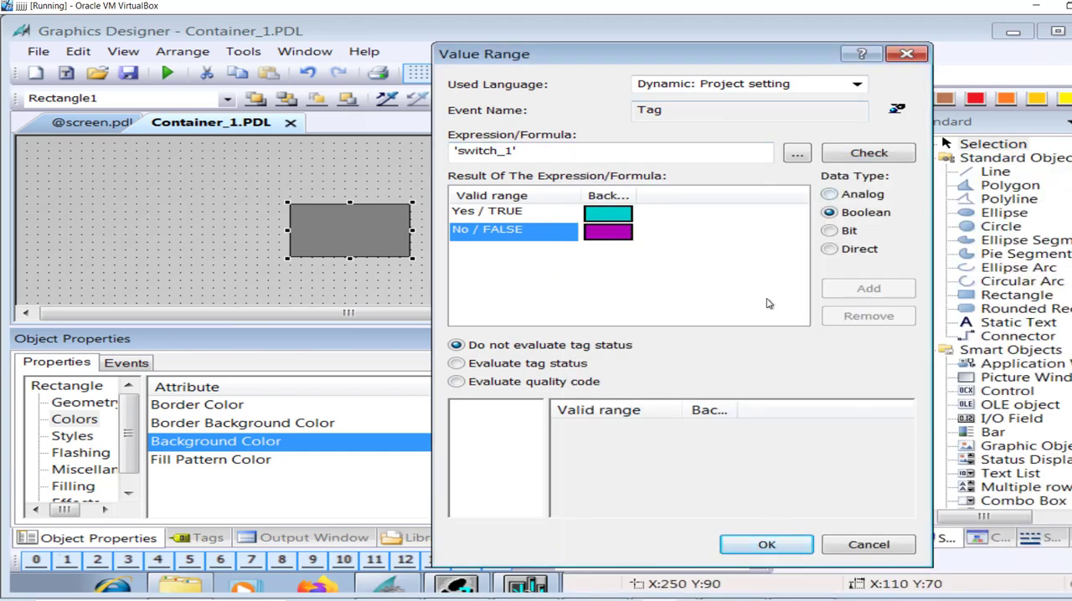
pyautogui.click(867, 152)
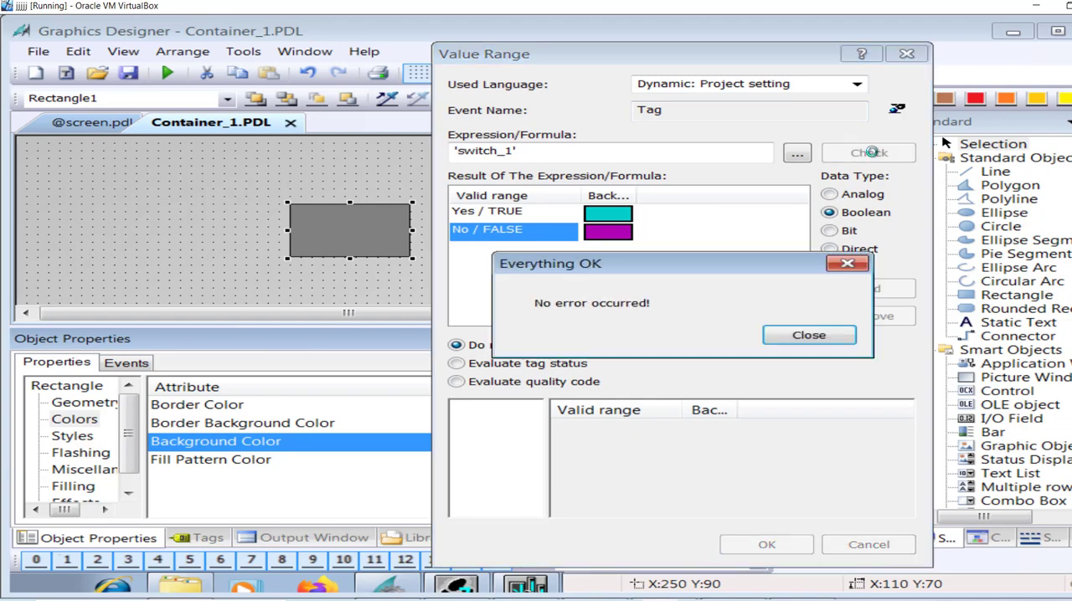
pyautogui.click(808, 335)
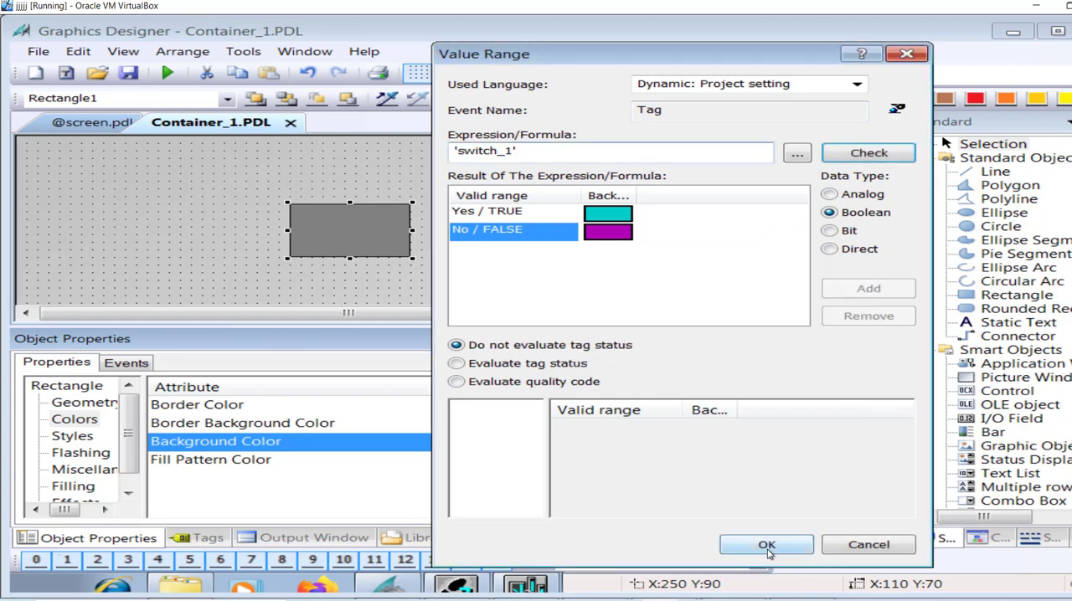
pyautogui.click(765, 545)
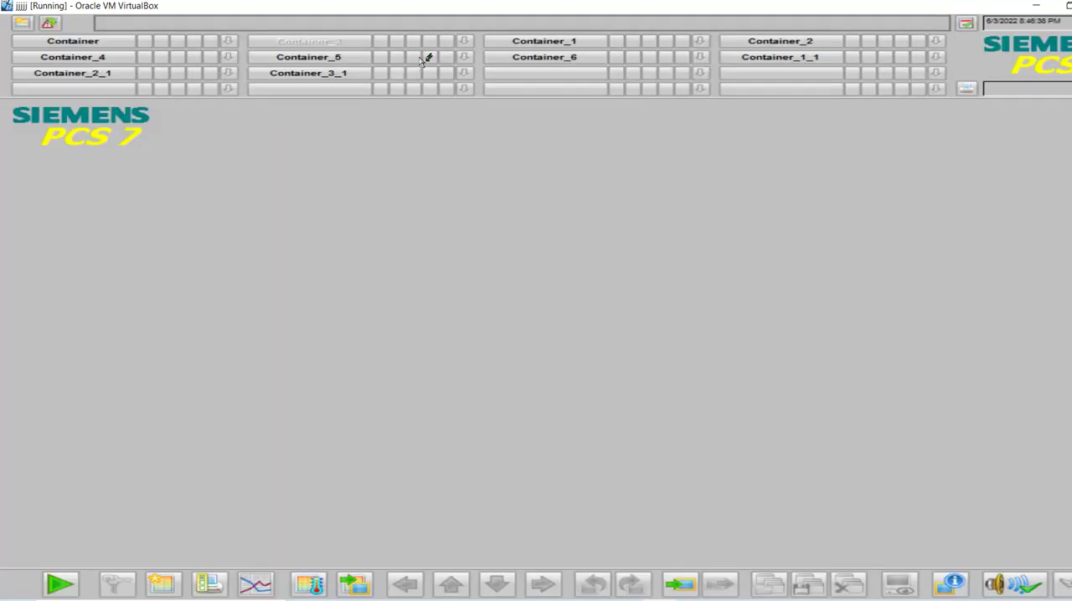
# Show the Container_1 picture in runtime, then head to the Start menu for the simulator.
pyautogui.click(544, 40)
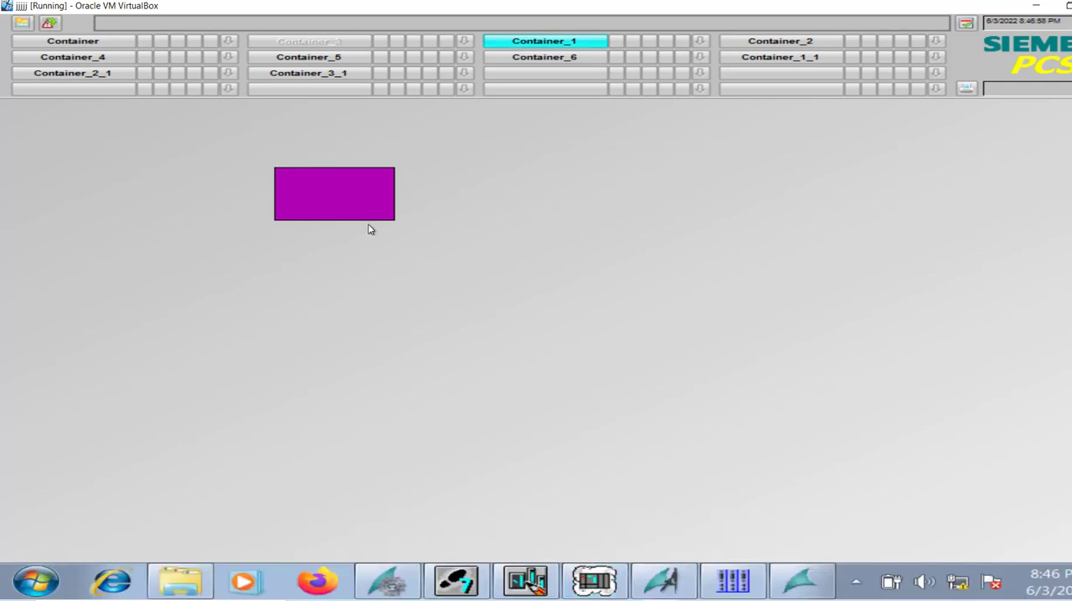
pyautogui.click(595, 580)
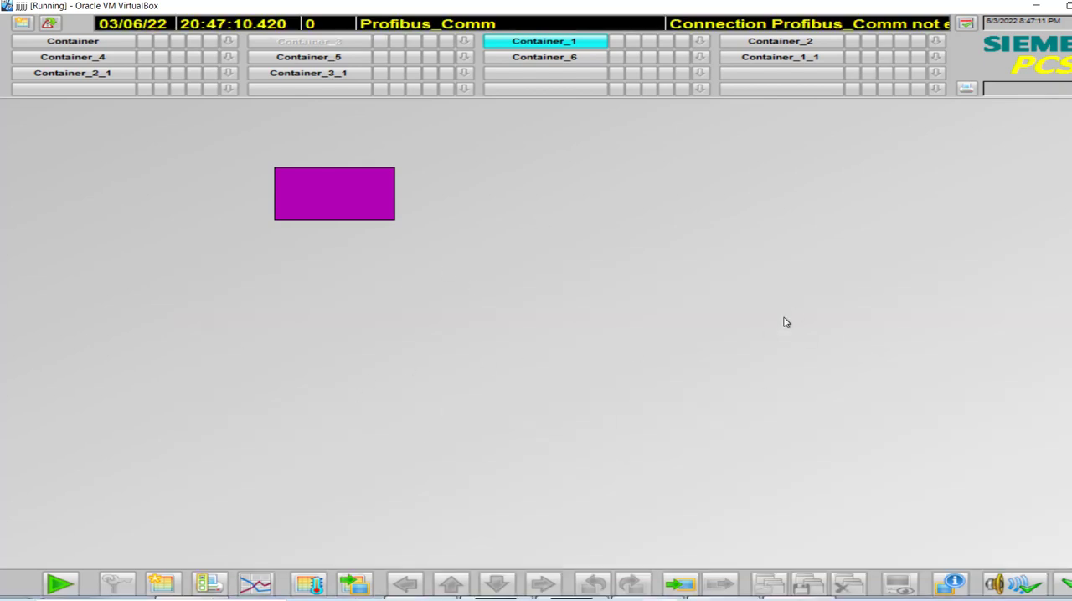
pyautogui.click(34, 580)
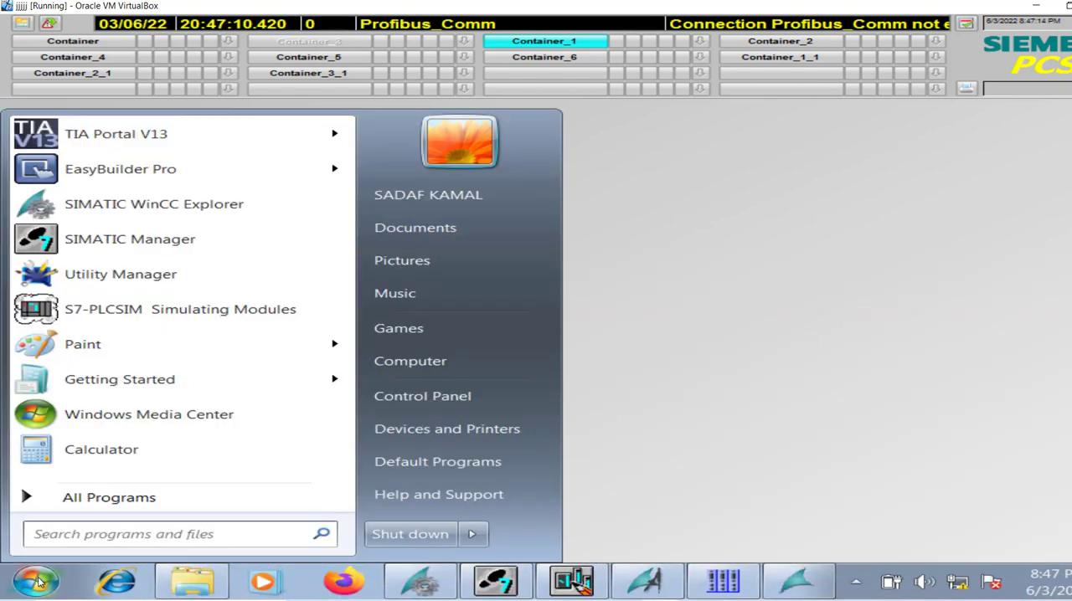
# Launch S7-PLCSIM, select PLCSIM(PROFIBUS) as interface, and put the CPU in RUN.
pyautogui.write('s7')
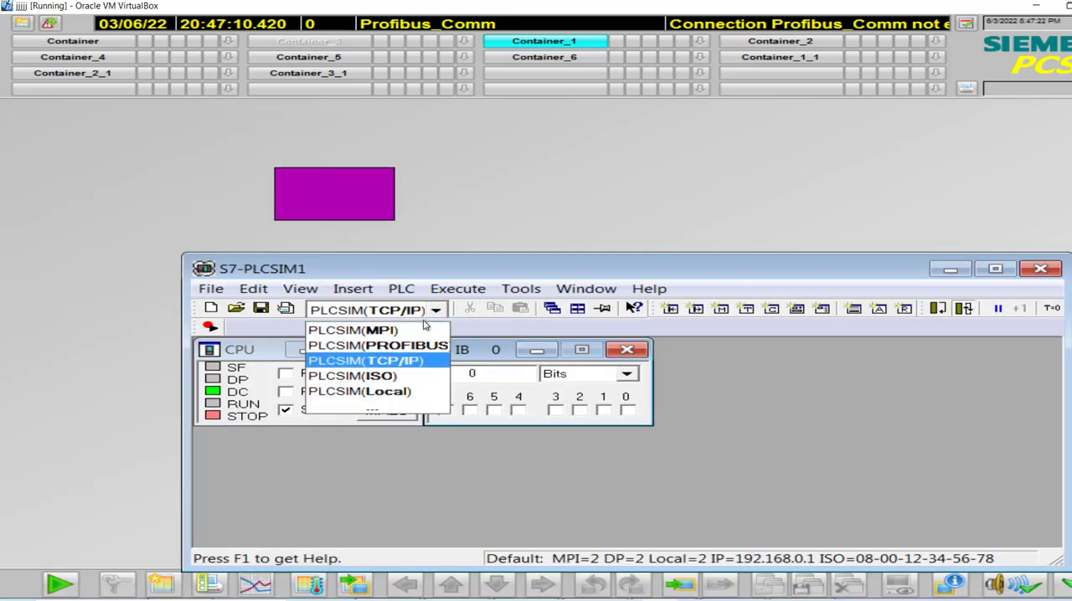
pyautogui.click(377, 345)
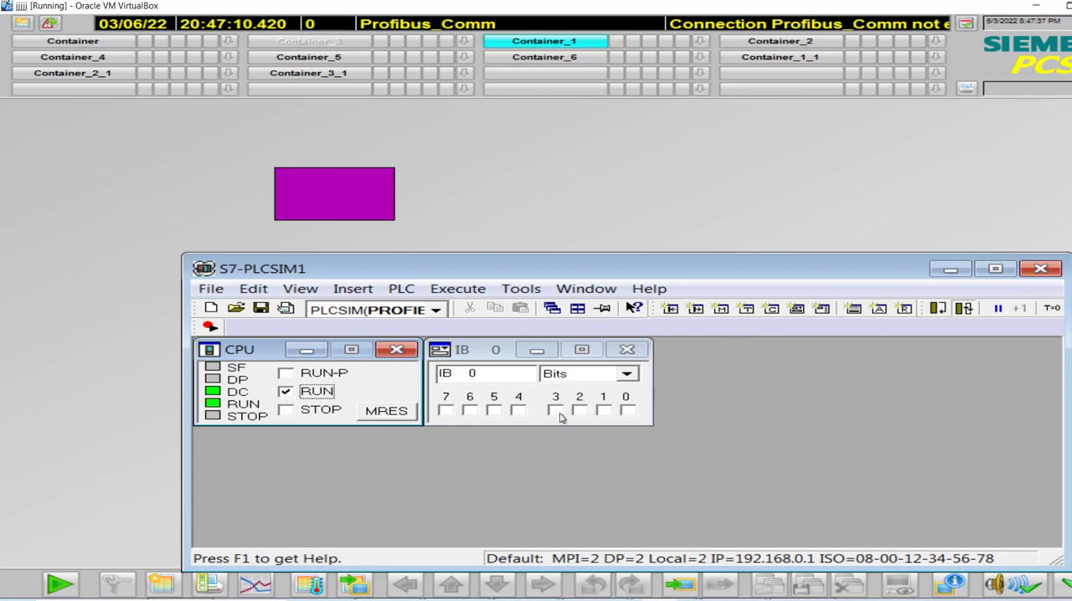
pyautogui.click(554, 409)
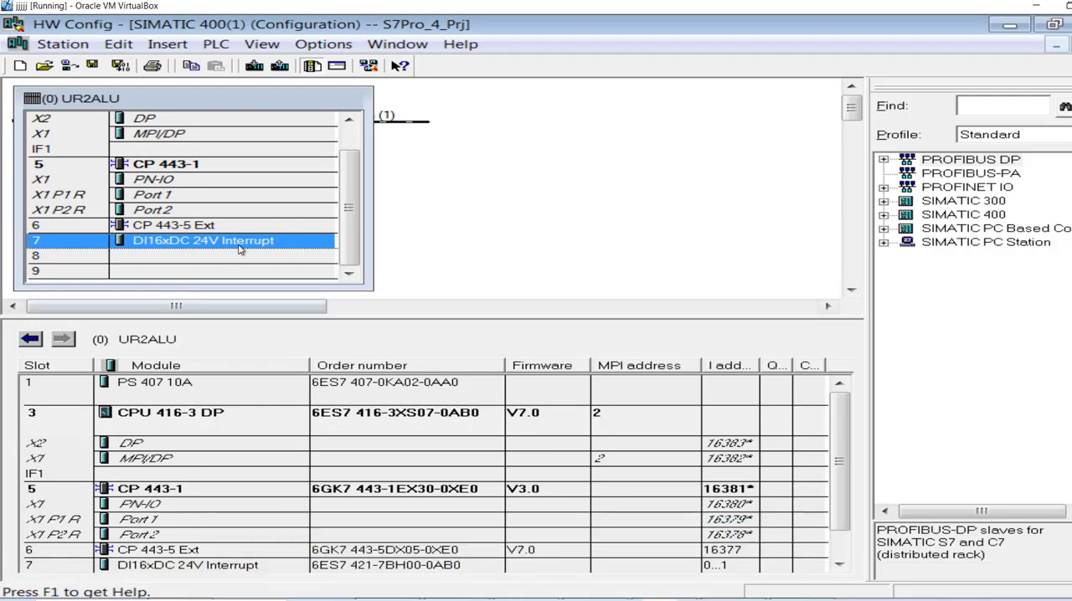
# Monitor the DI16xDC 24V Interrupt module in slot 7 via Monitor/Modify.
pyautogui.rightClick(203, 241)
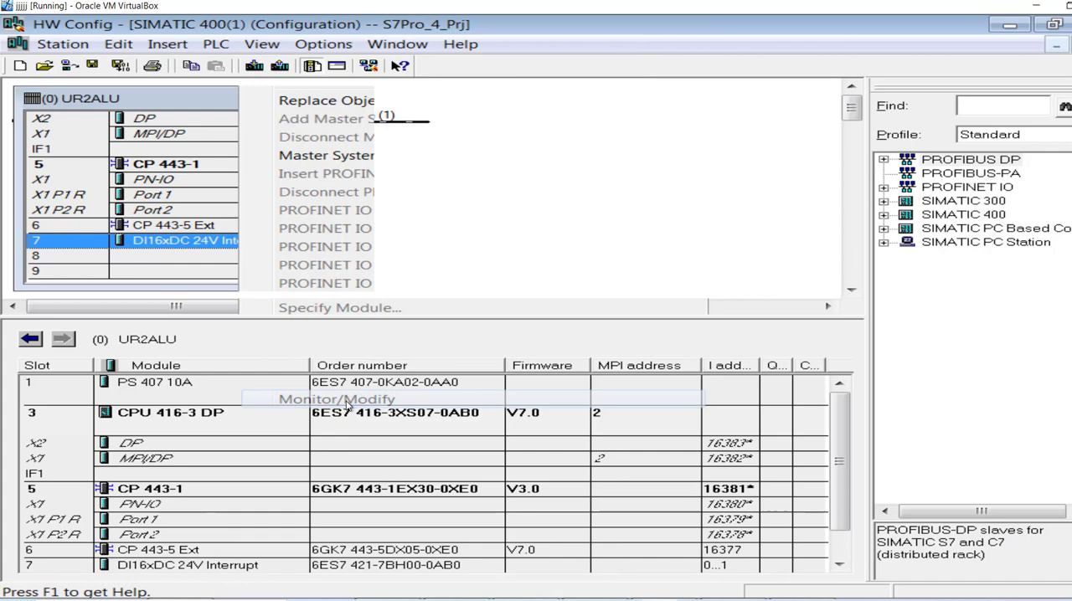
pyautogui.click(336, 399)
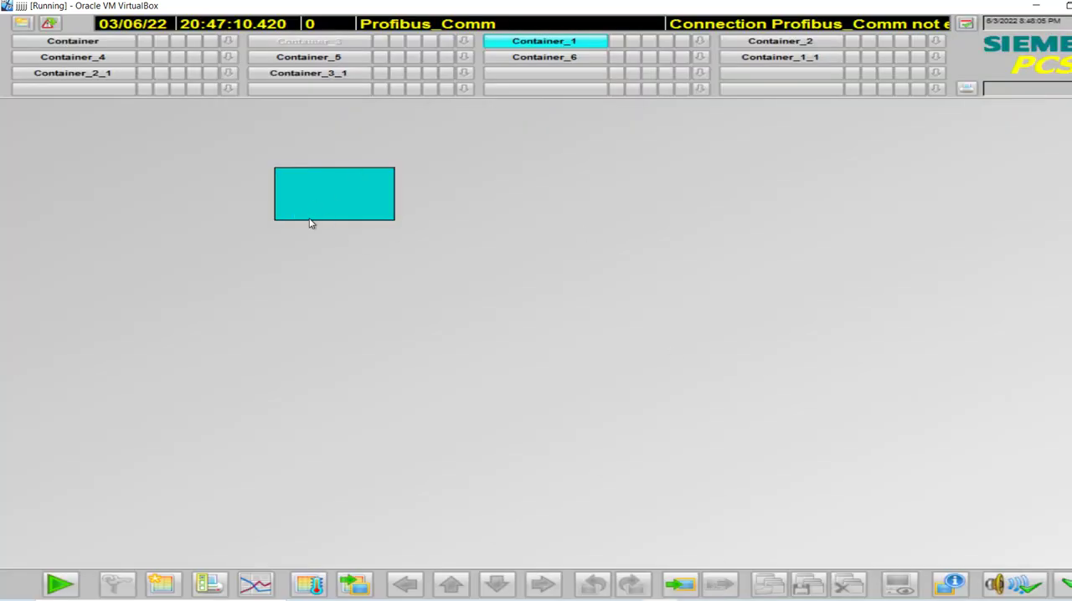
pyautogui.moveTo(422, 215)
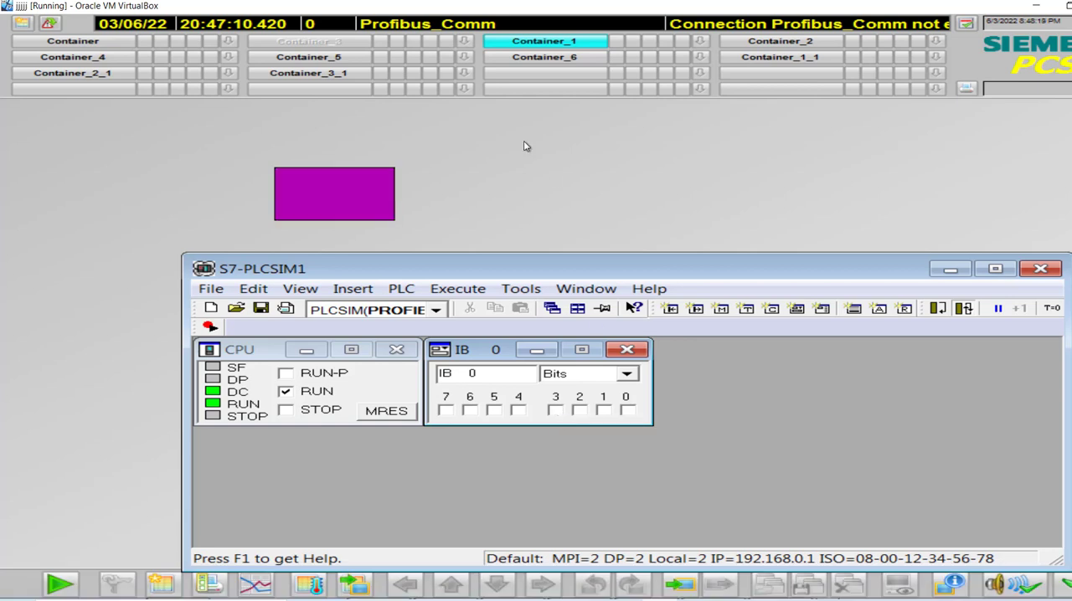
# Switch on input bit 3 of IB 0 in S7-PLCSIM.
pyautogui.click(555, 410)
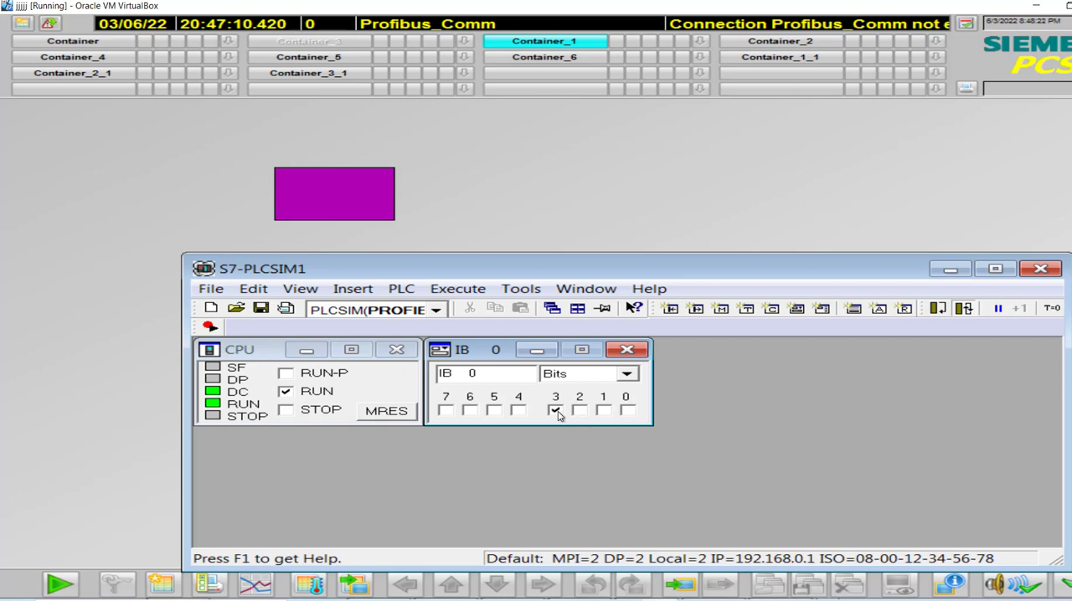